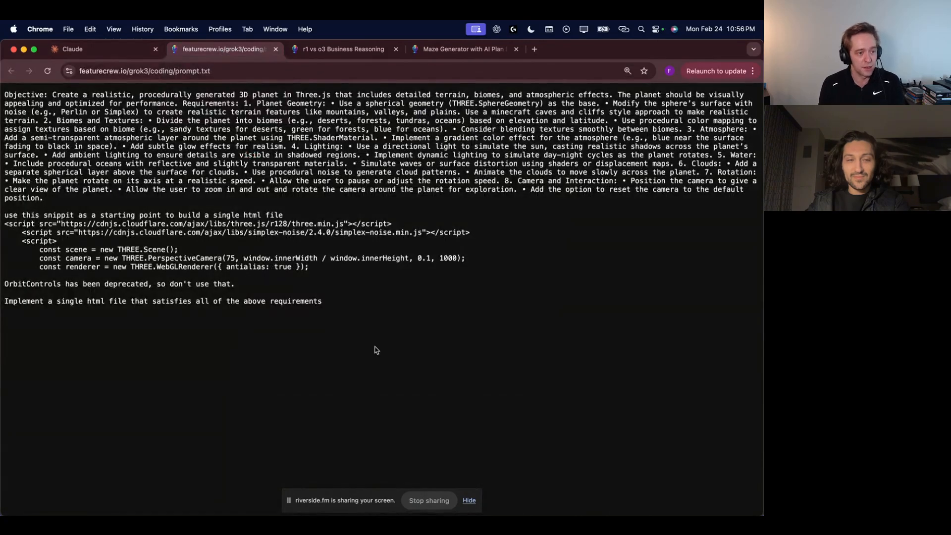
mouse_move(366, 363)
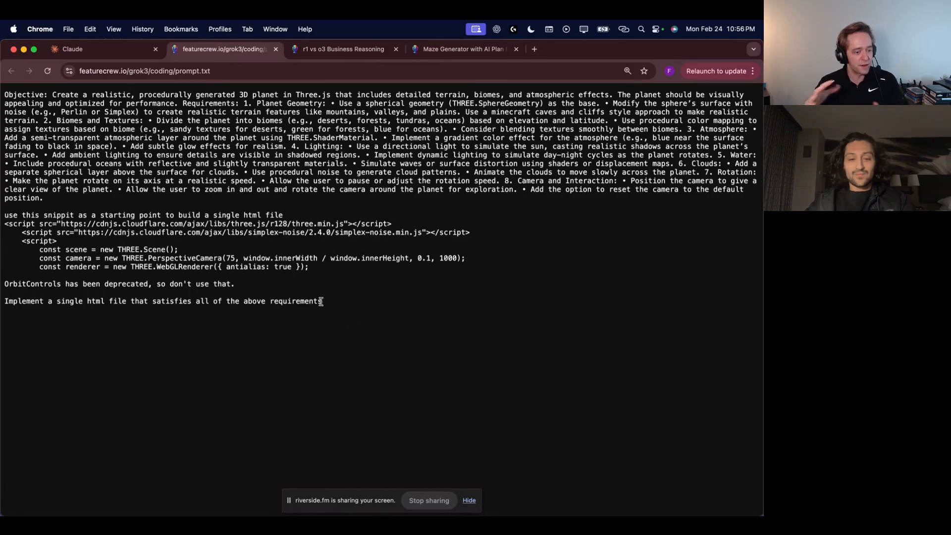
Select the whole procedural planet prompt in prompt.txt for copying into the Claude chat.
key("cmd+a")
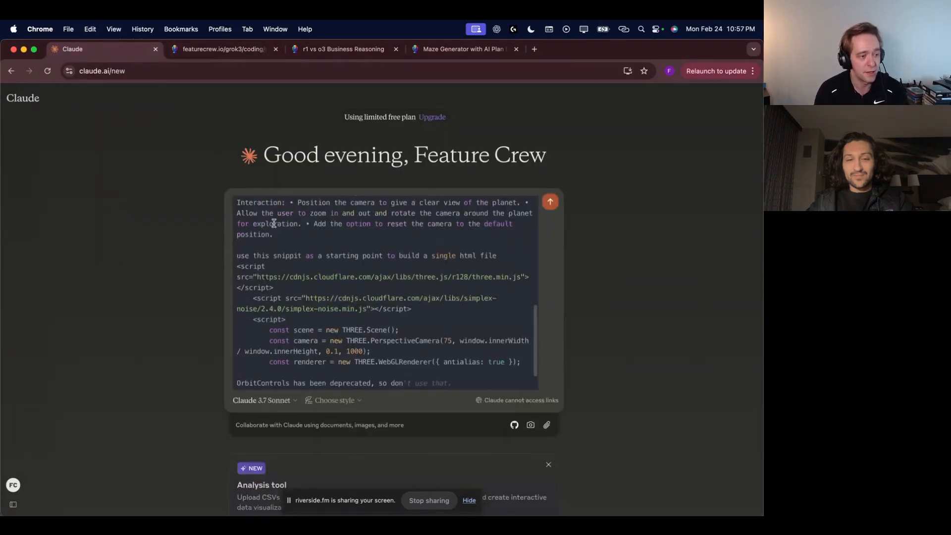
Send the planet prompt, scroll through the generated Three.js artifact and copy its code.
left_click(550, 201)
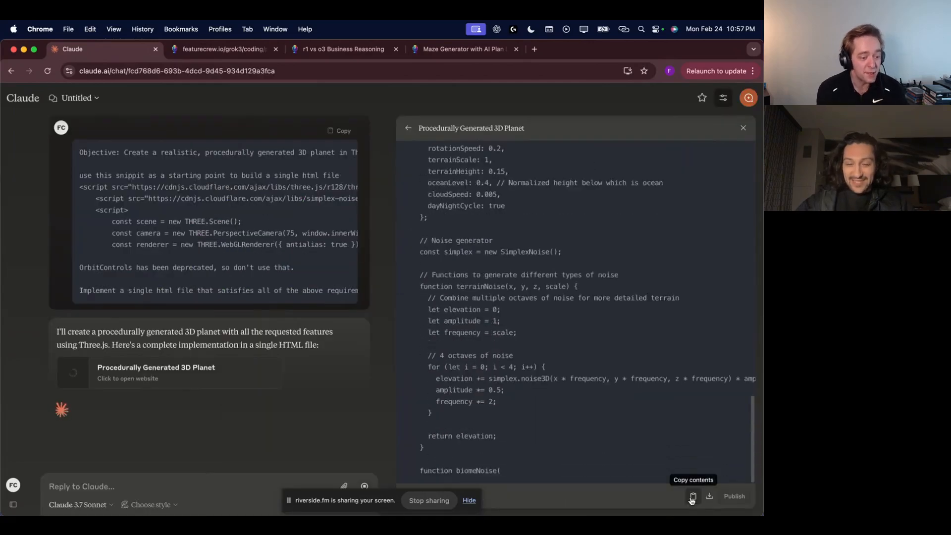
scroll("down", 3)
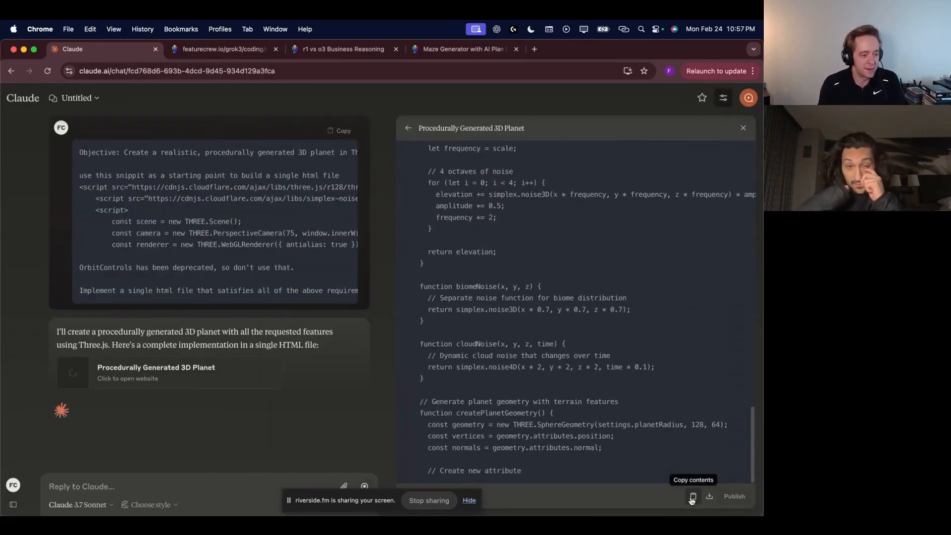
scroll("down", 3)
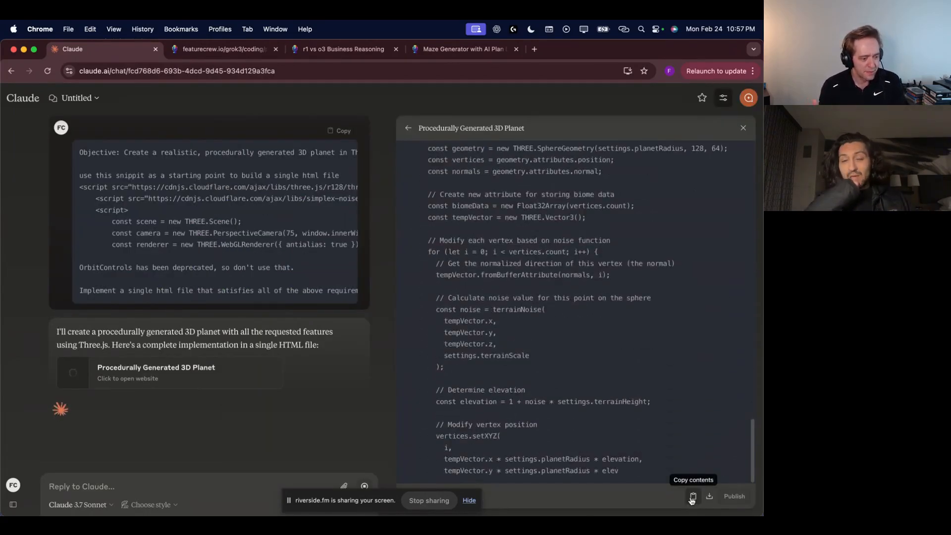
scroll("down", 3)
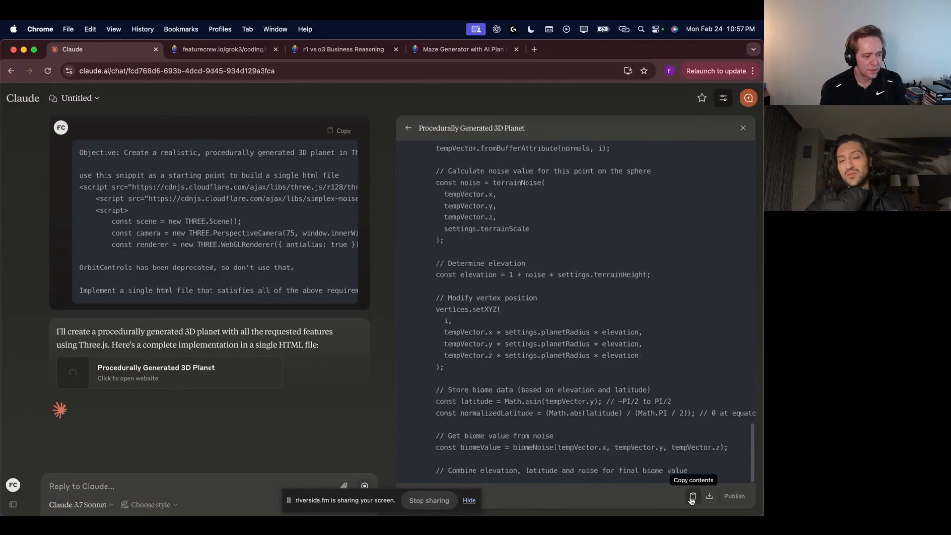
scroll("down", 3)
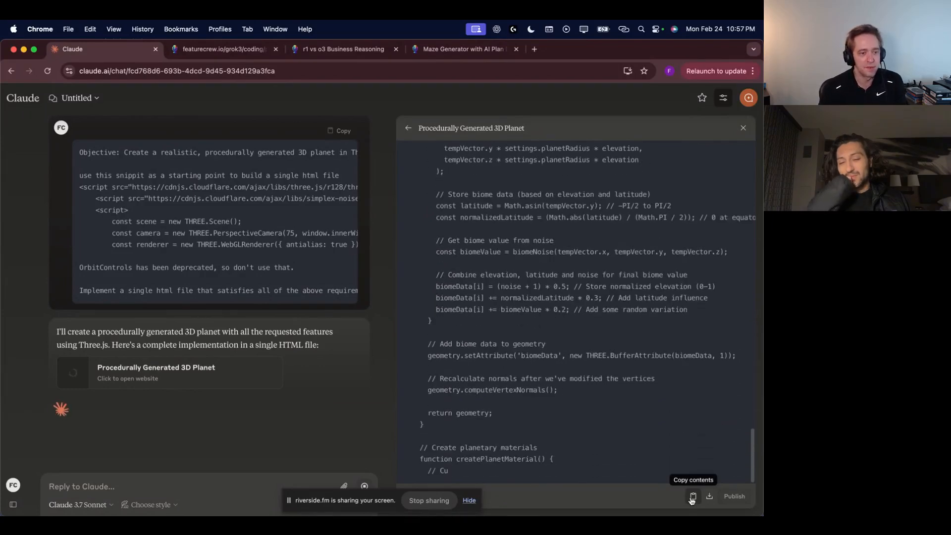
left_click(691, 128)
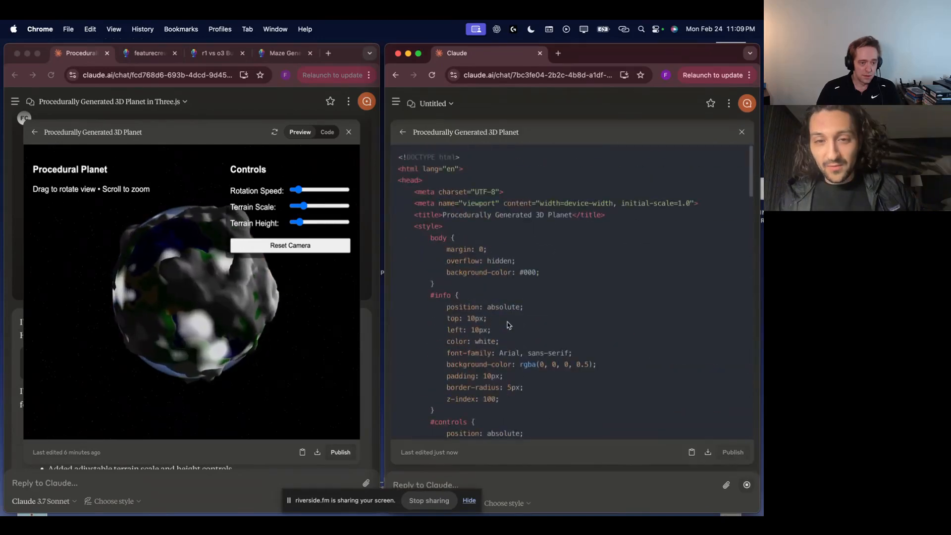
Switch the second chat's planet artifact from Code to Preview so both planets render side by side.
scroll("down", 3)
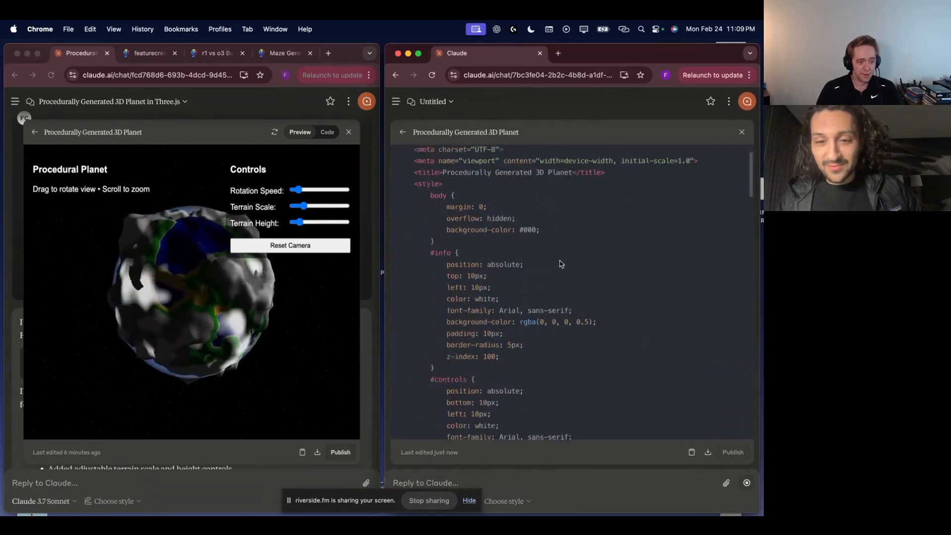
left_click(690, 132)
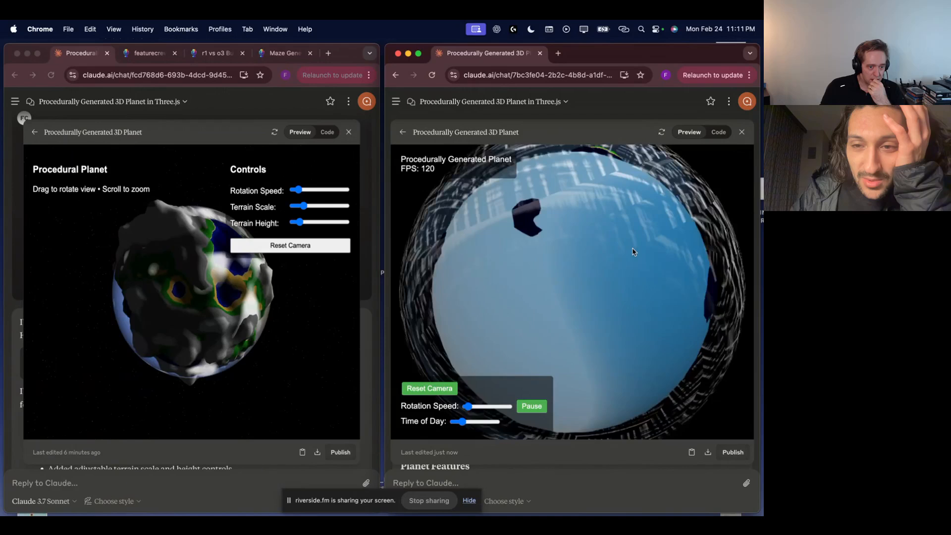
left_click(718, 132)
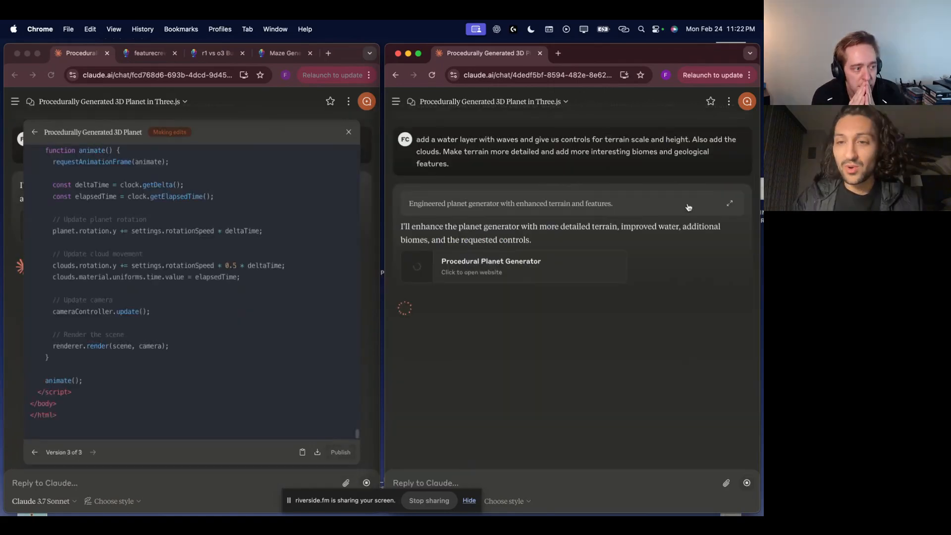
Show the second chat's planet preview, then close the first artifact panel to read its length-limit reply.
left_click(490, 266)
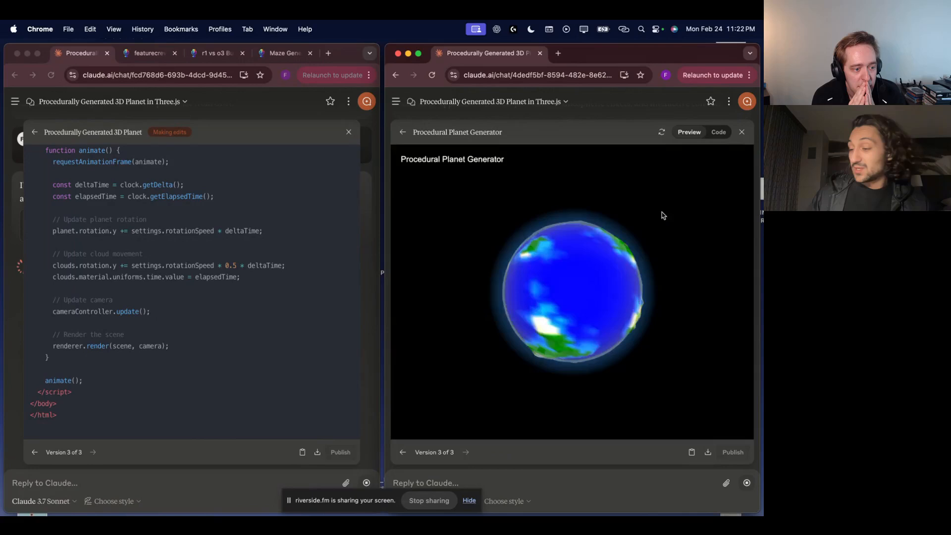
left_click(718, 132)
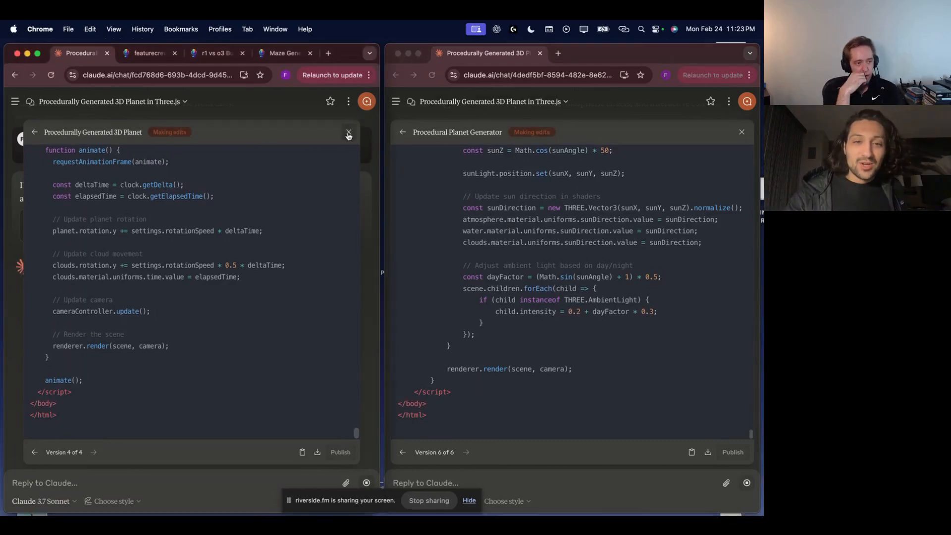
left_click(349, 132)
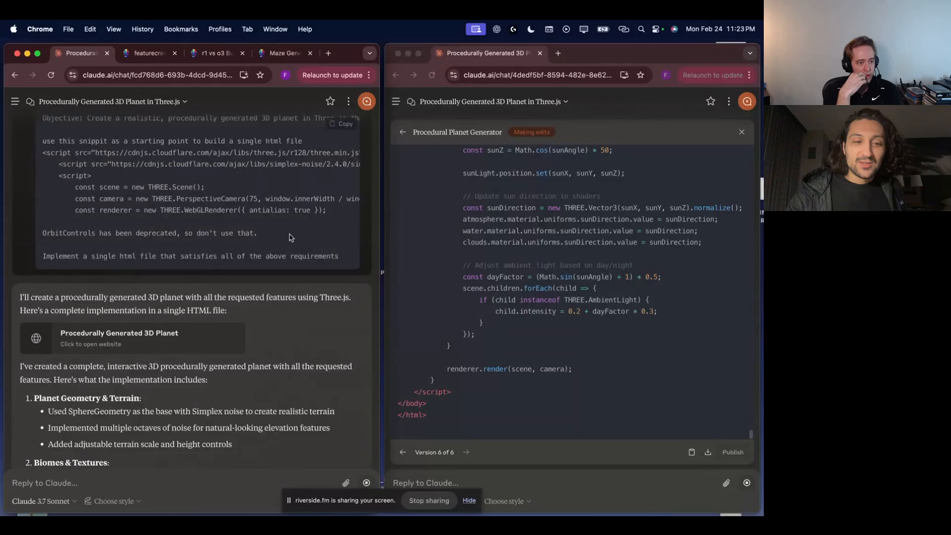
left_click(129, 338)
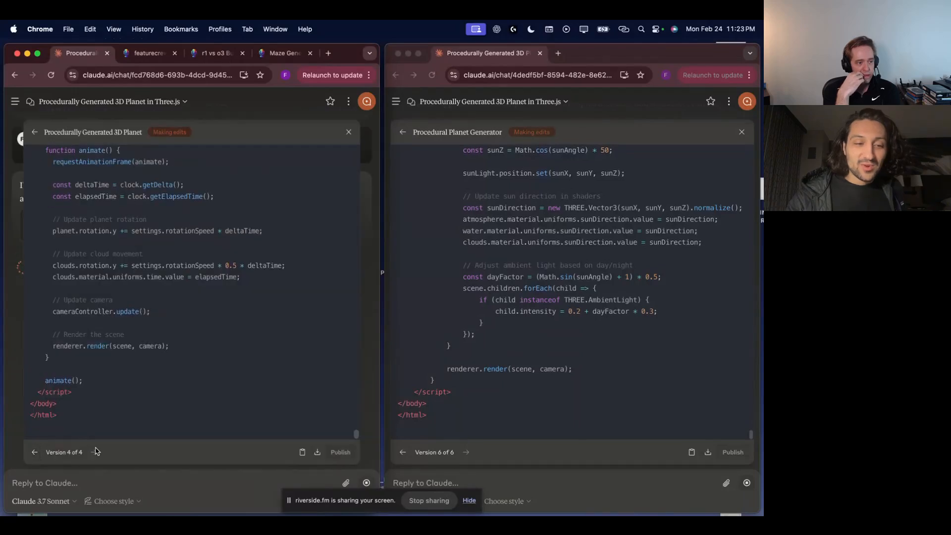
mouse_move(263, 424)
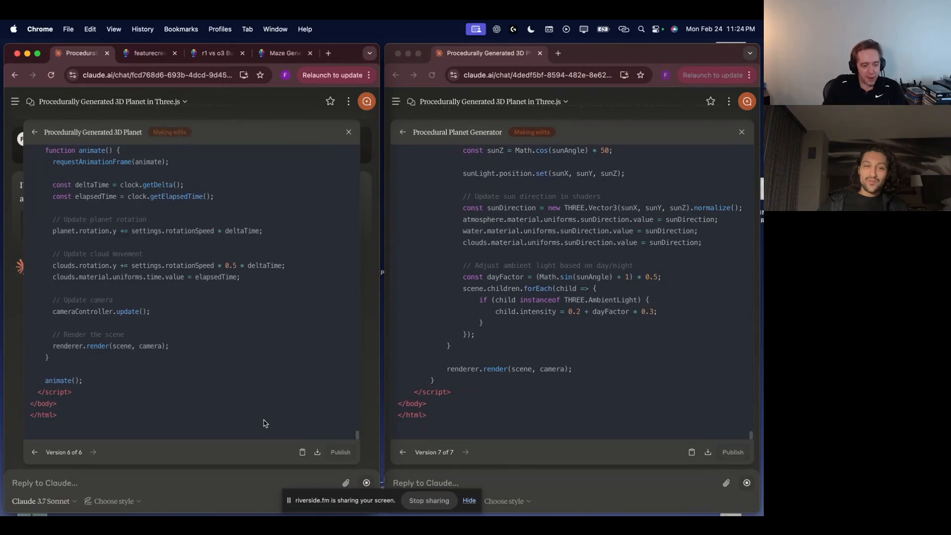
left_click(300, 131)
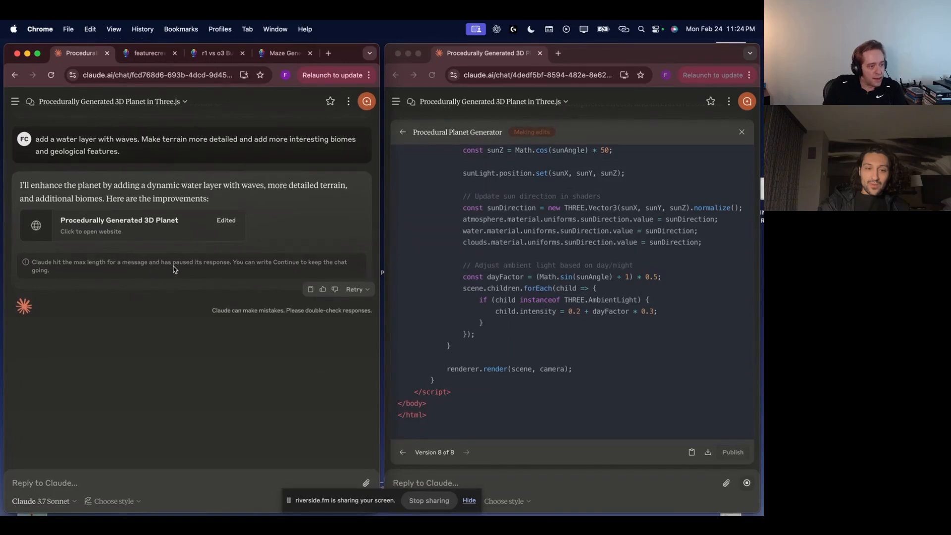
Preview the first chat's latest planet version, which fails with a planet-not-defined error.
left_click(119, 225)
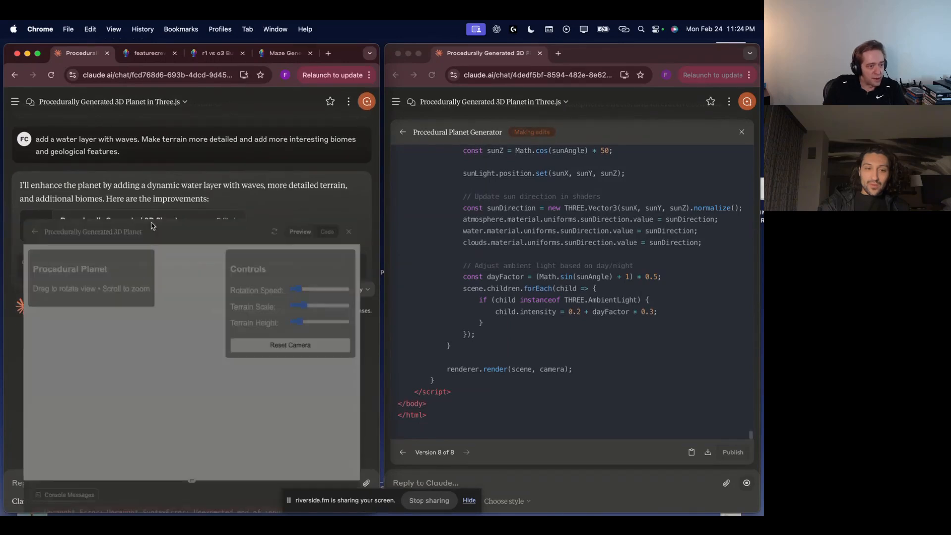
left_click(326, 231)
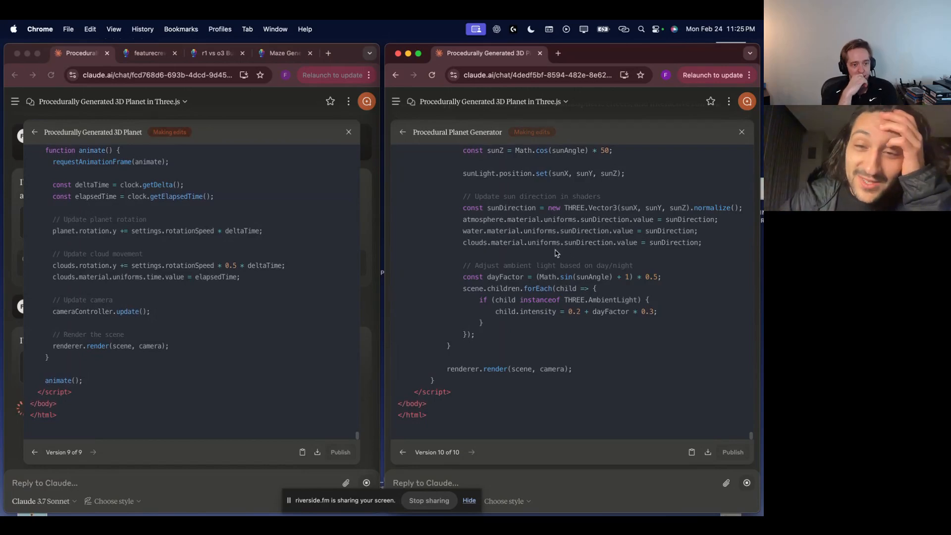
left_click(93, 452)
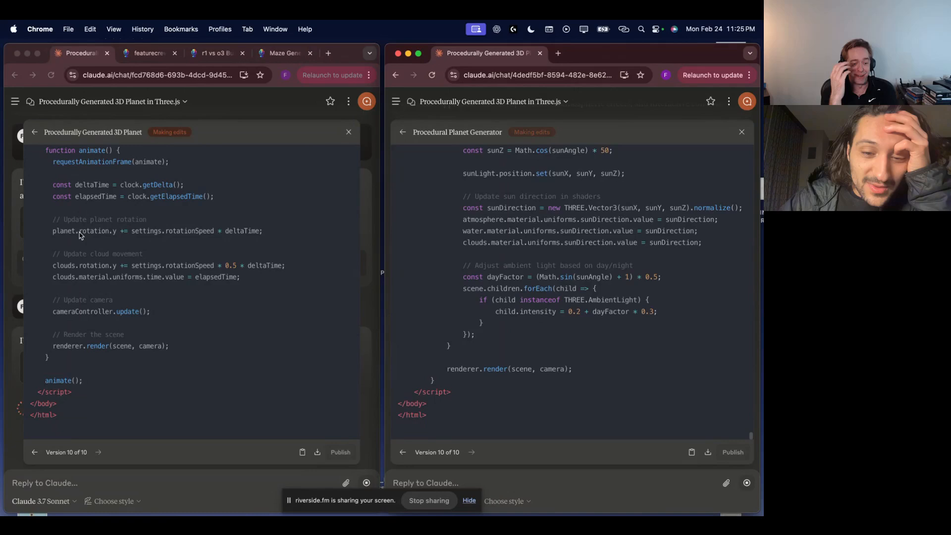
left_click(299, 131)
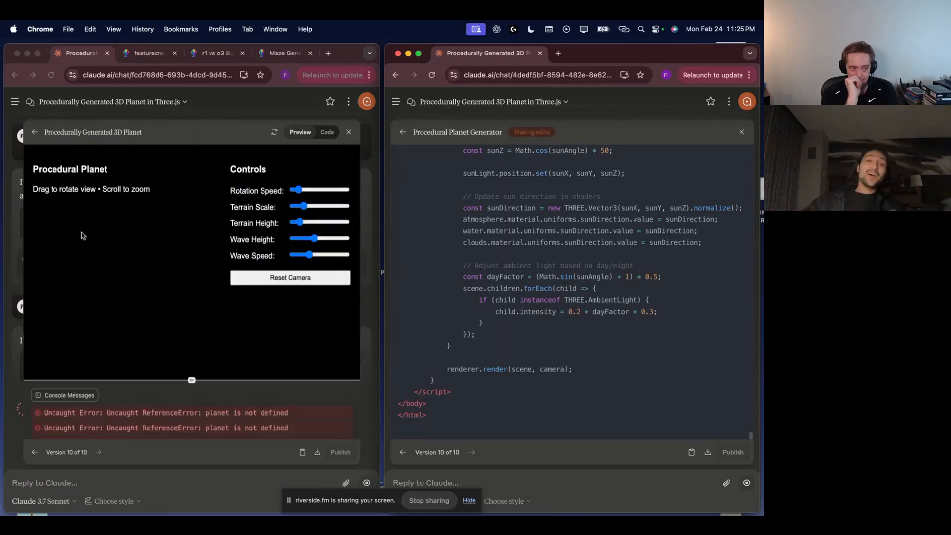
left_click(326, 132)
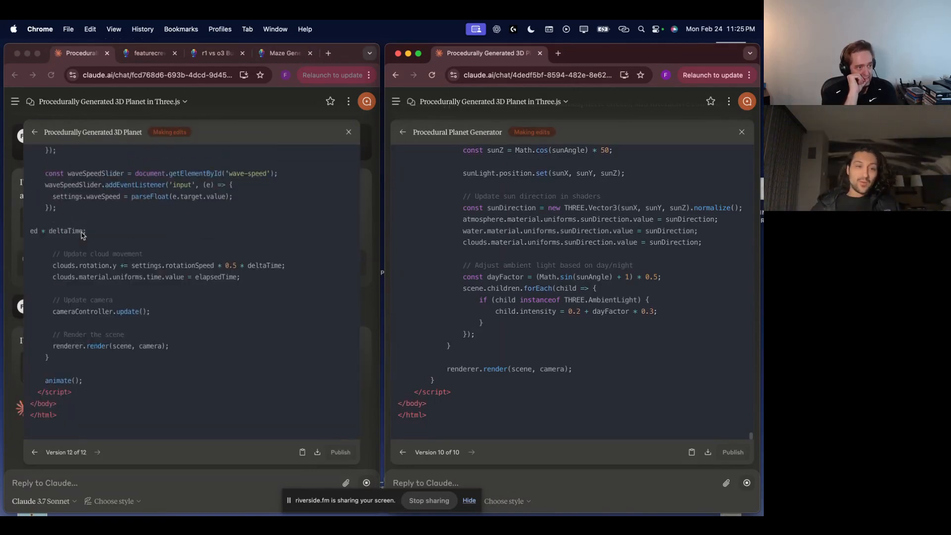
scroll("up", 3)
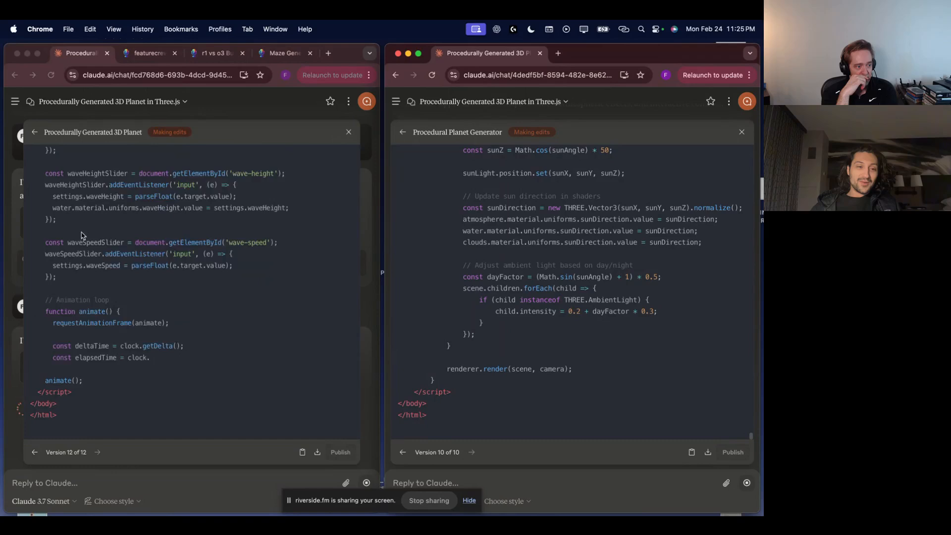
left_click(300, 132)
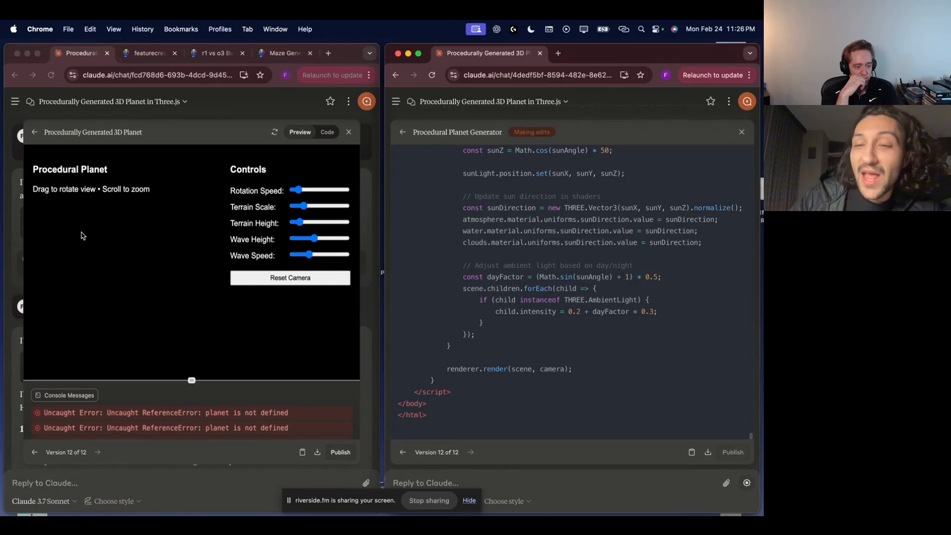
Preview the second chat's version 12 planet with water and cloud controls.
left_click(689, 132)
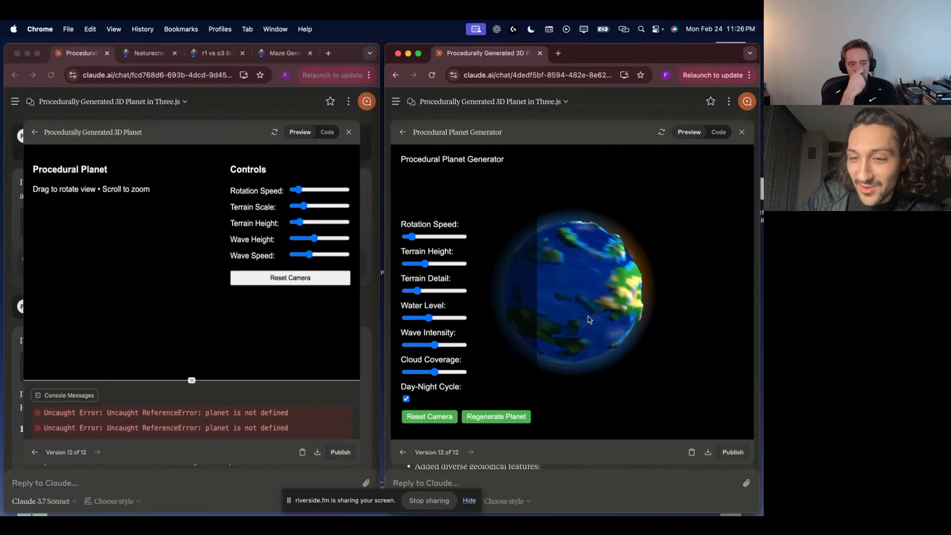
Review the second chat's summary of planet generator changes.
left_click(741, 132)
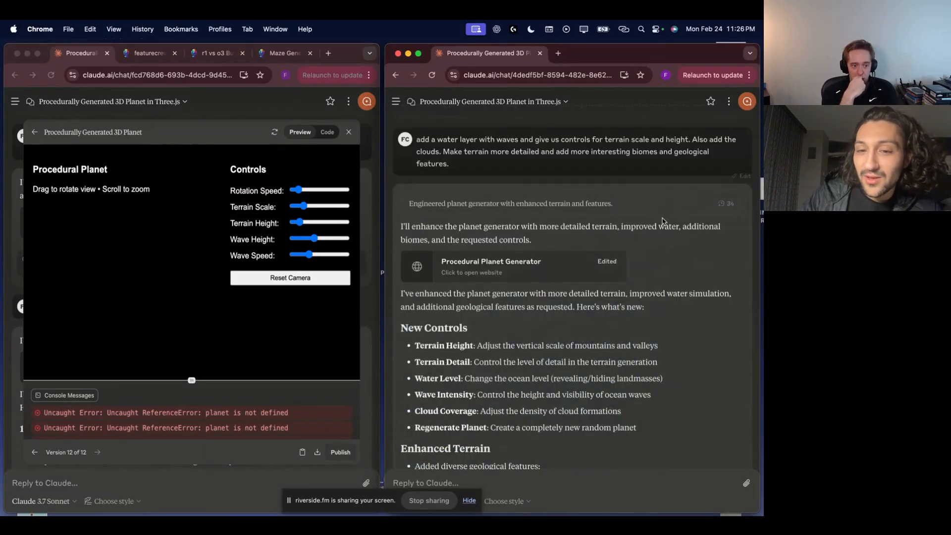
scroll("up", 3)
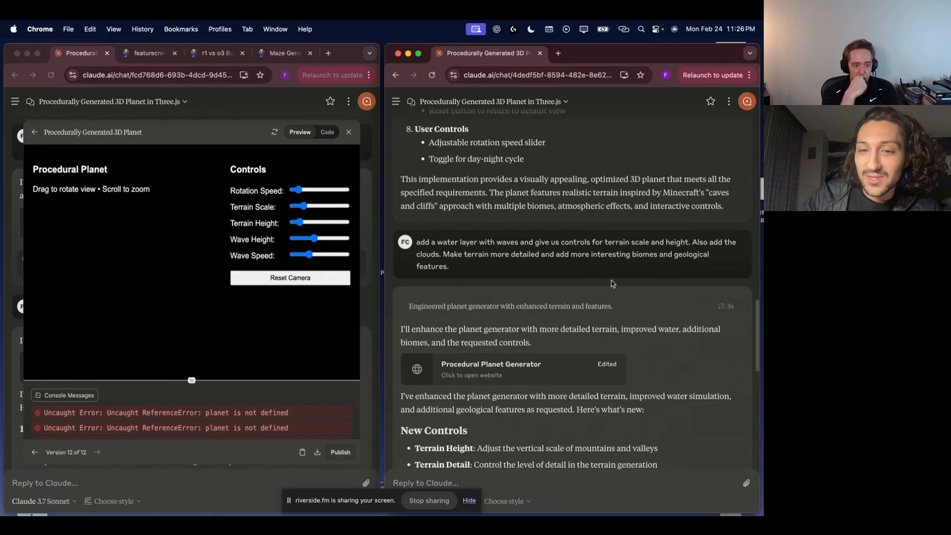
scroll("down", 3)
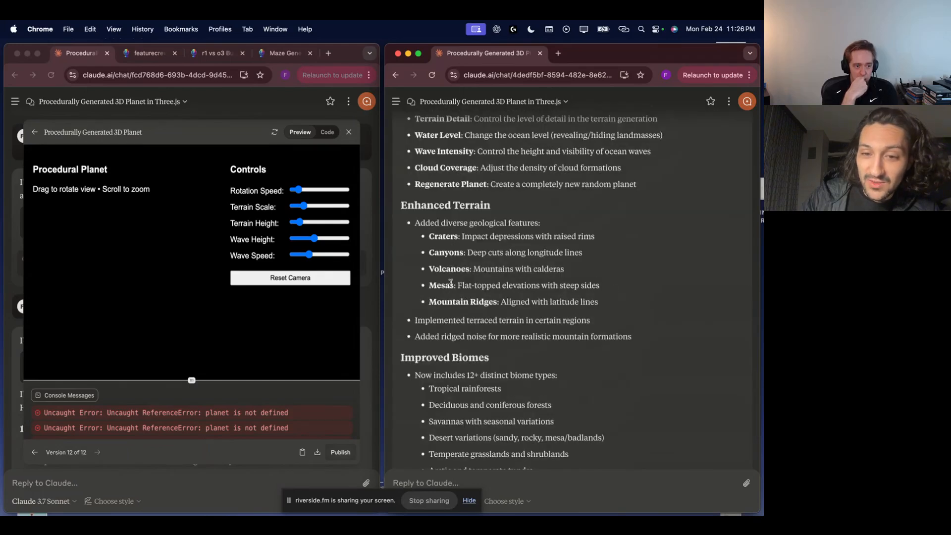
scroll("down", 3)
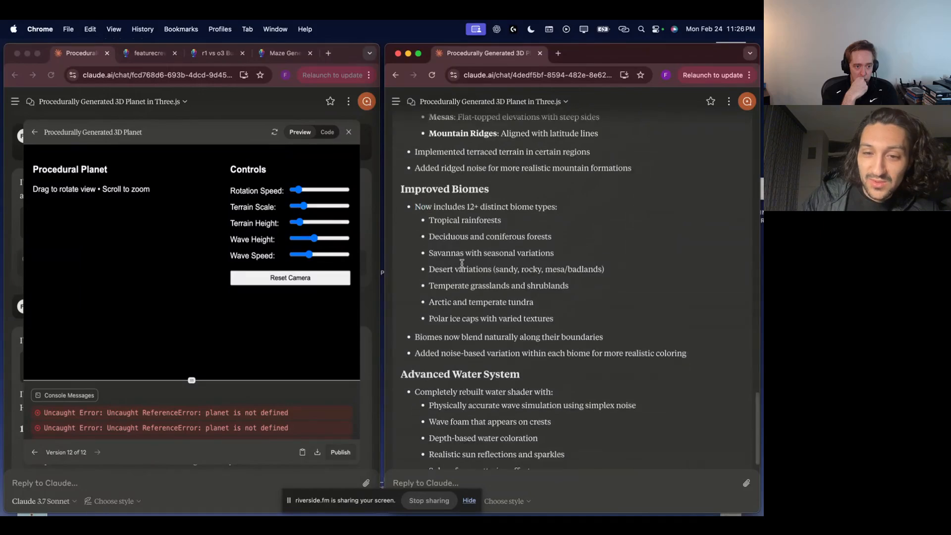
scroll("down", 3)
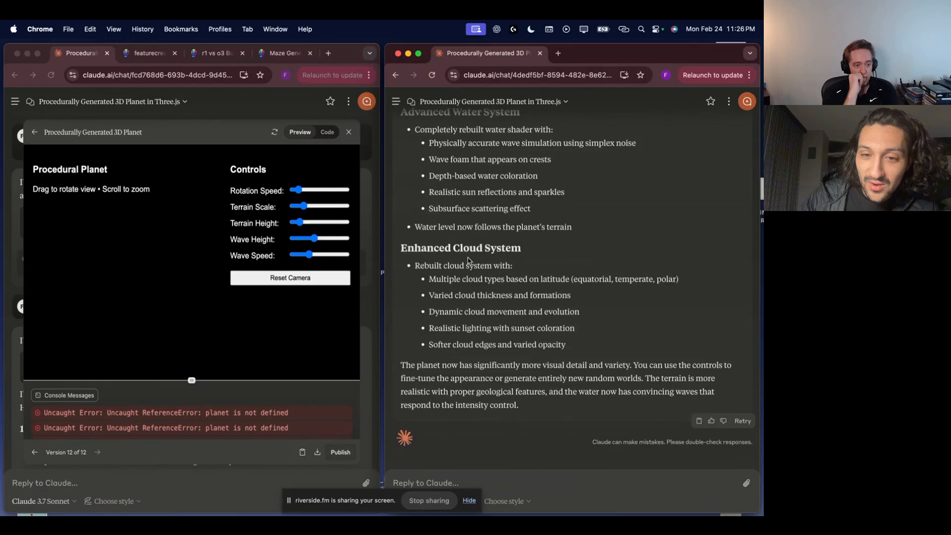
scroll("up", 3)
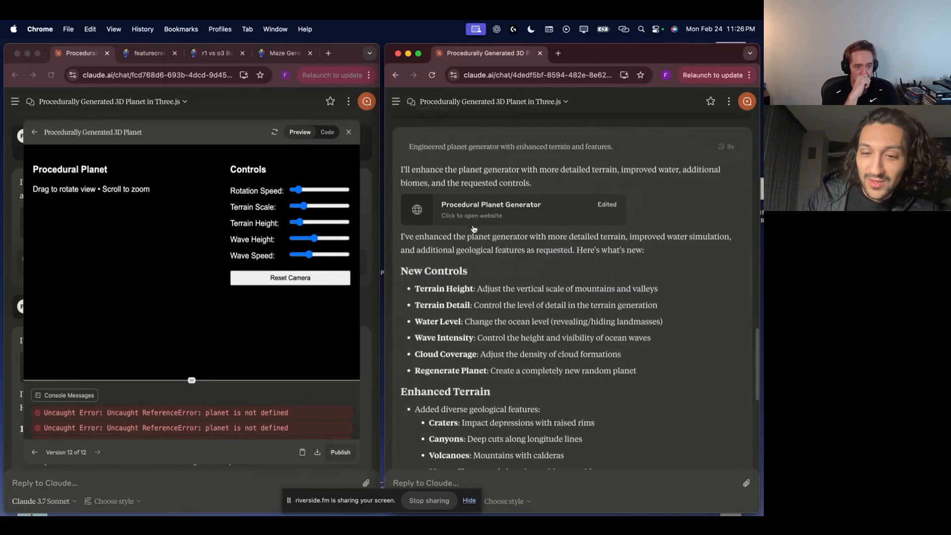
Run the planet generator full-screen with Terrain Height raised and Water Level at minimum.
left_click(491, 209)
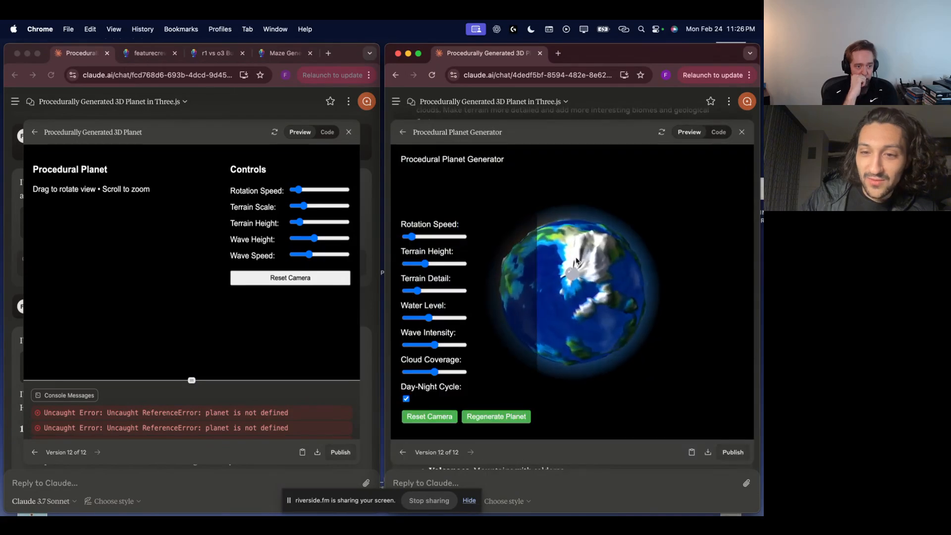
scroll("down", 3)
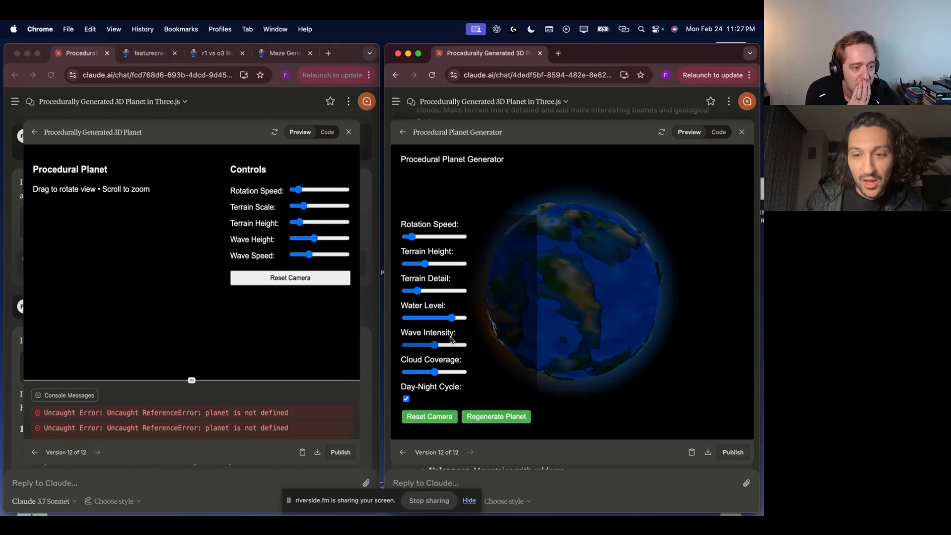
left_click(496, 418)
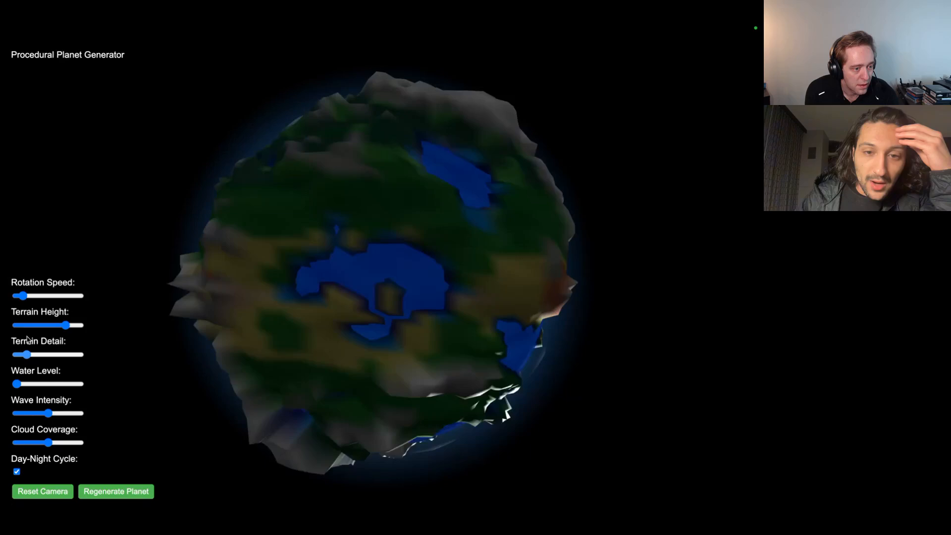
Drag the Cloud Coverage slider to its maximum for full cloud cover.
left_click_drag(23, 355, 36, 355)
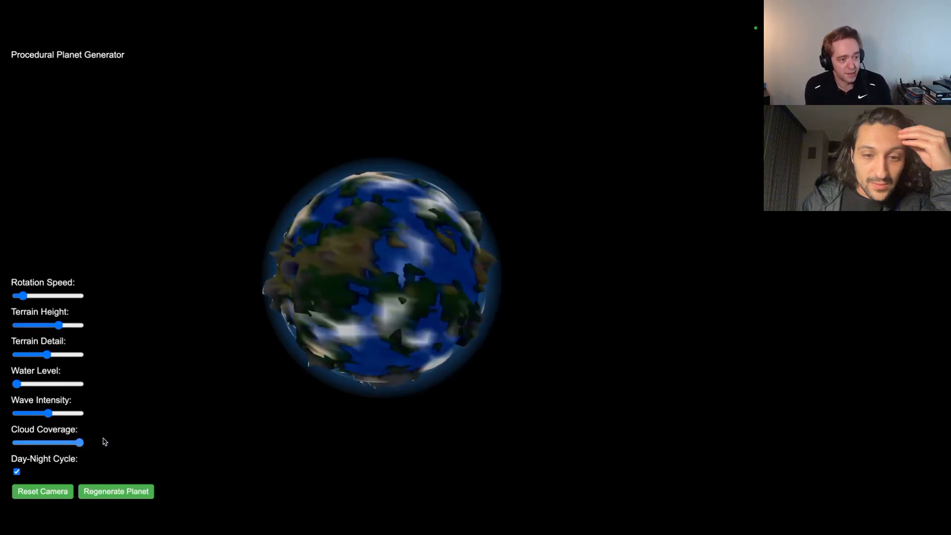
Regenerate the planet ten times to get new random continents and oceans.
left_click(116, 491)
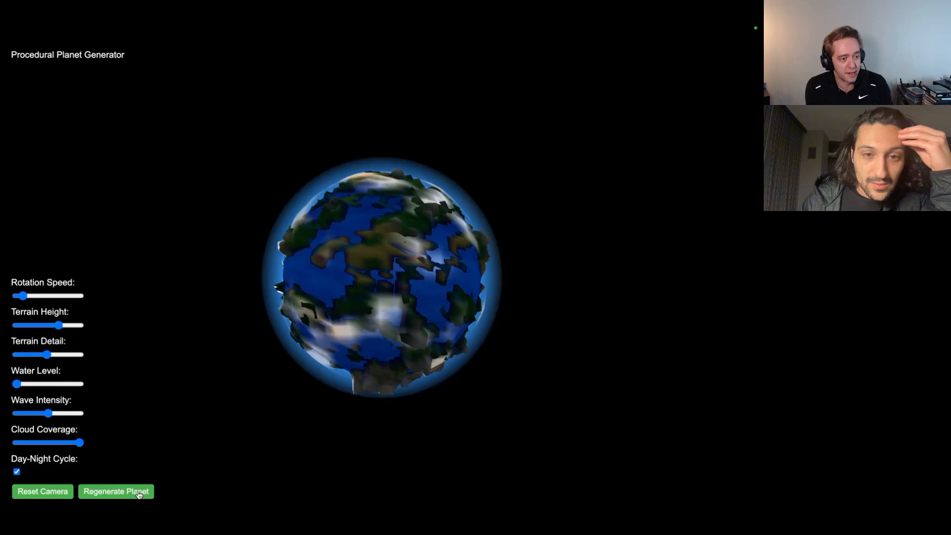
left_click(116, 491)
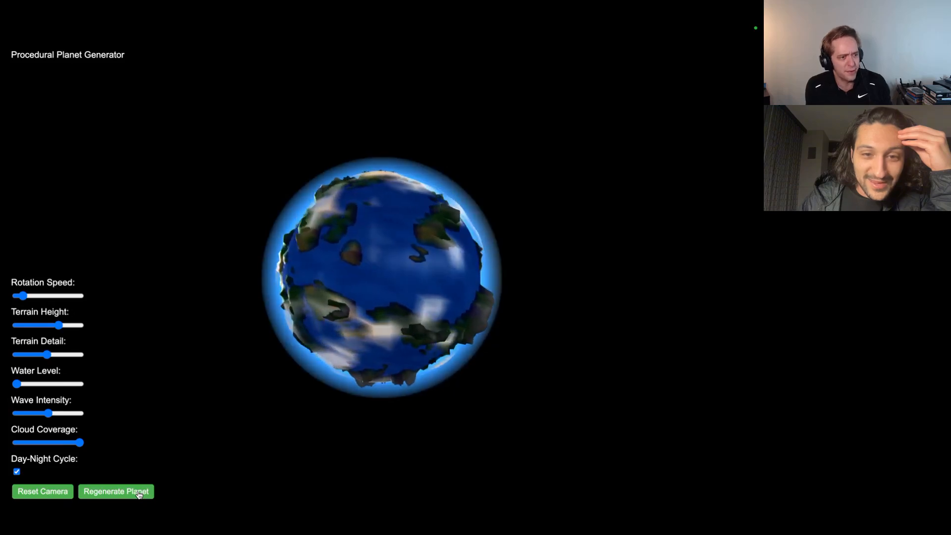
left_click(116, 491)
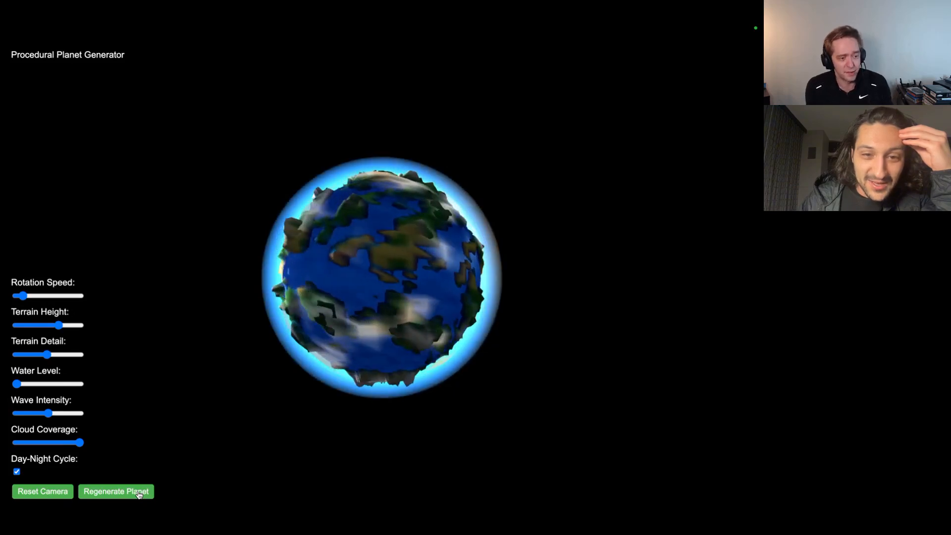
left_click(116, 492)
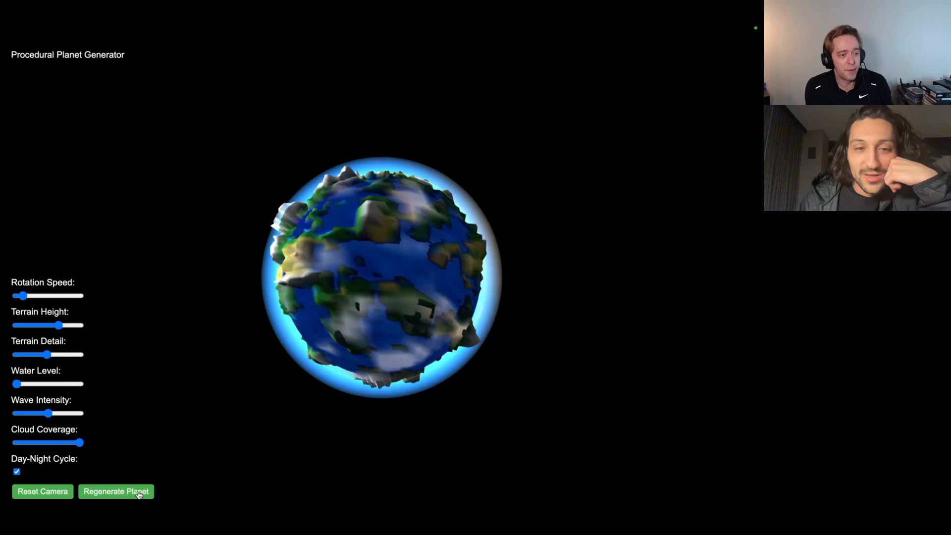
left_click(115, 491)
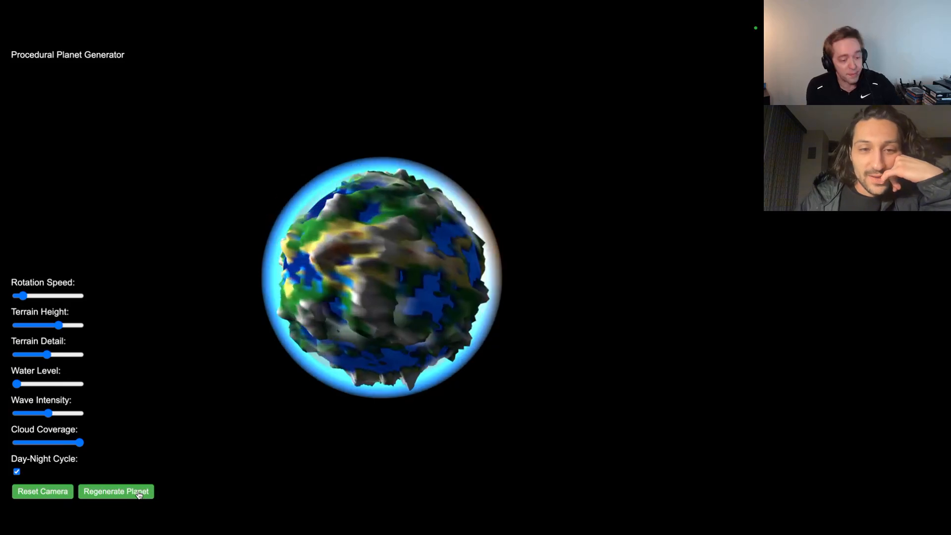
left_click(115, 491)
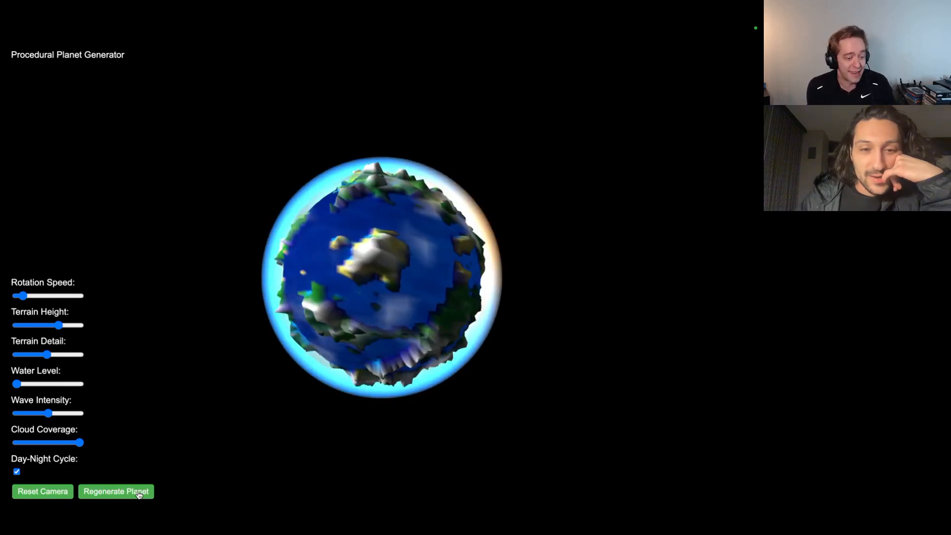
left_click(115, 492)
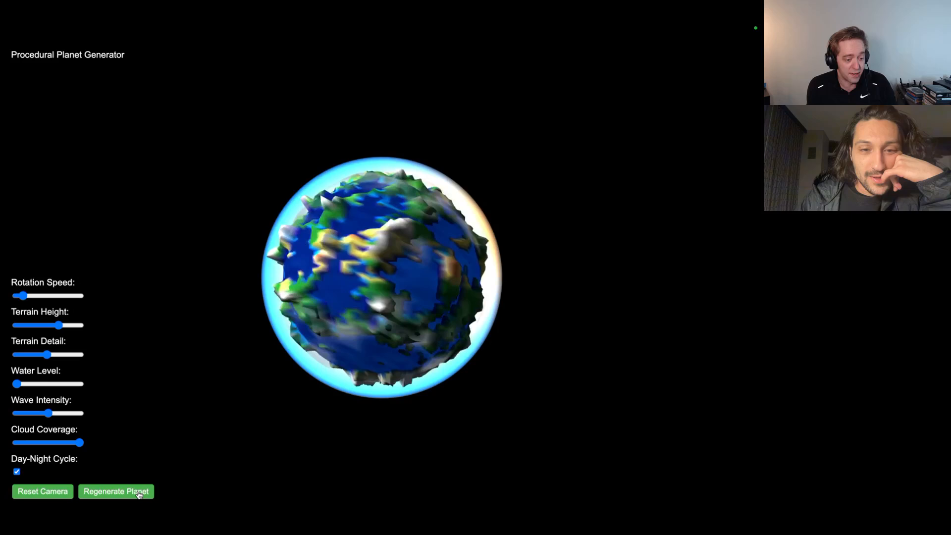
left_click(115, 491)
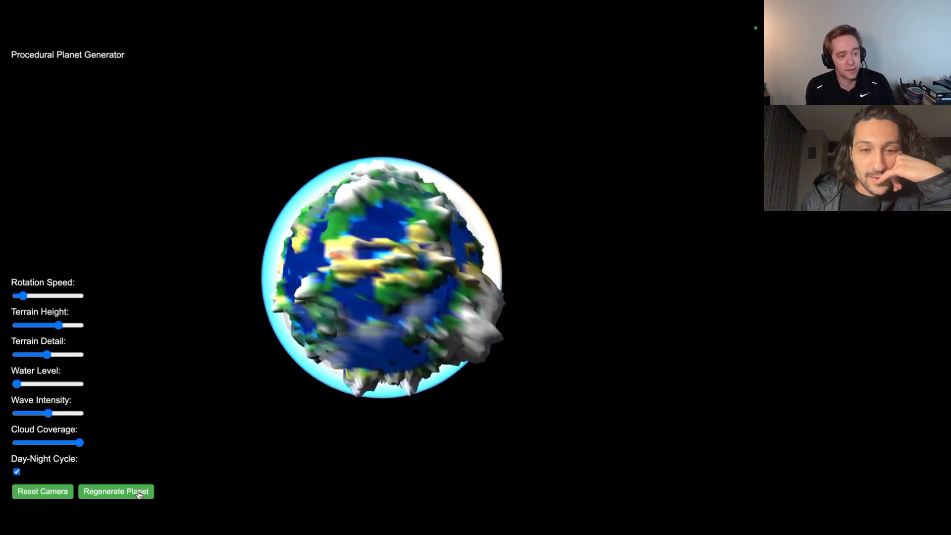
left_click(115, 492)
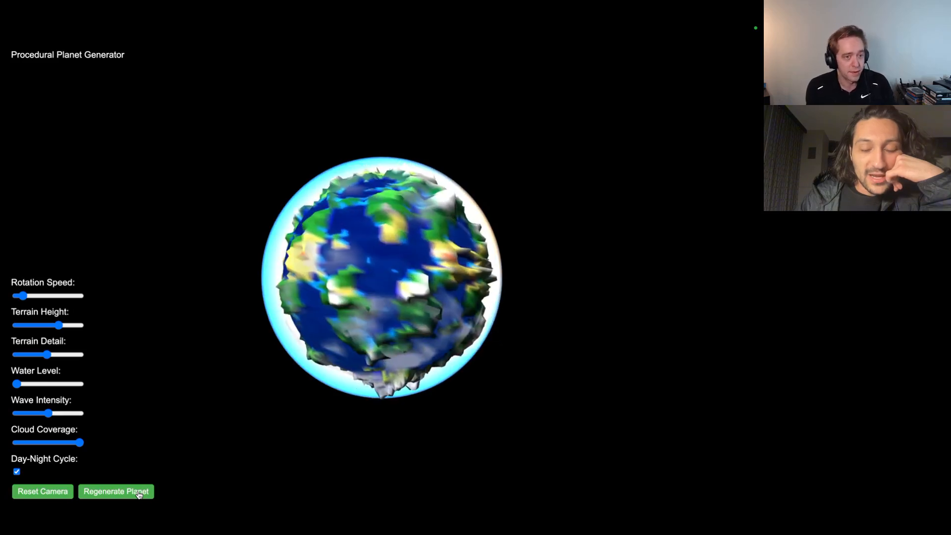
left_click(115, 491)
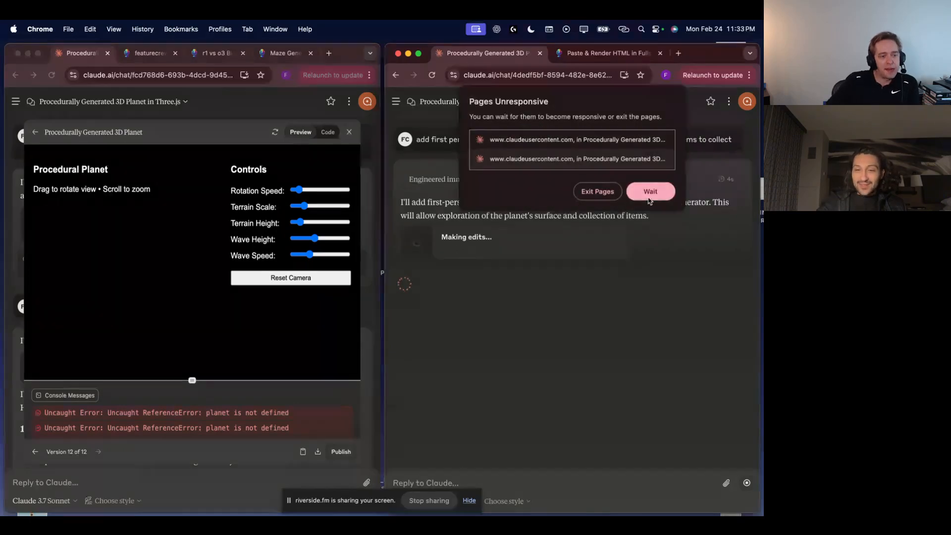
Keep waiting on the Pages Unresponsive dialog and step the left planet to Version 10 of 12.
left_click(650, 191)
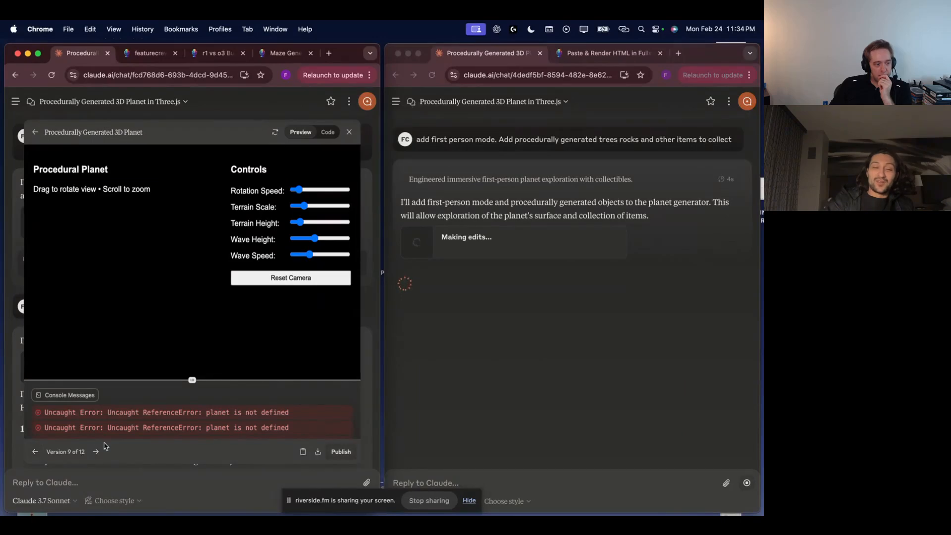
left_click(97, 452)
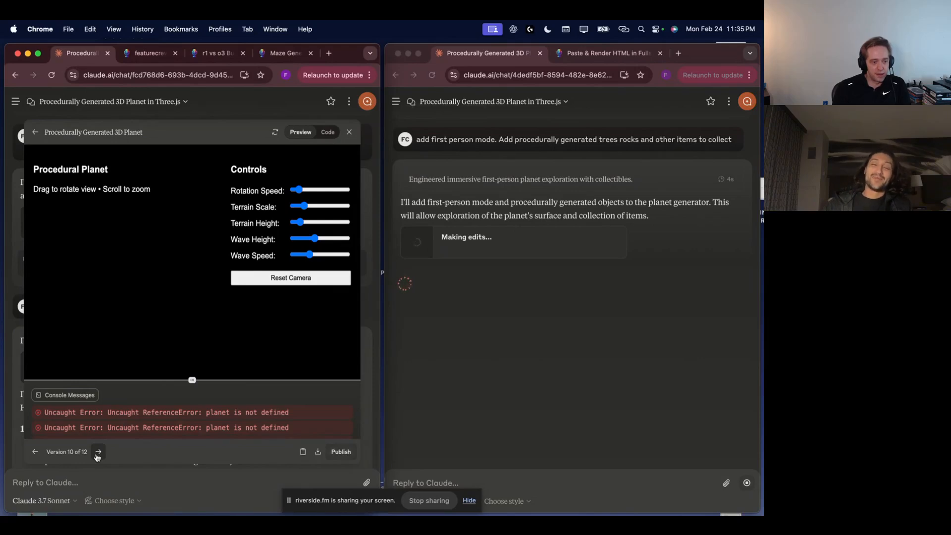
mouse_move(537, 273)
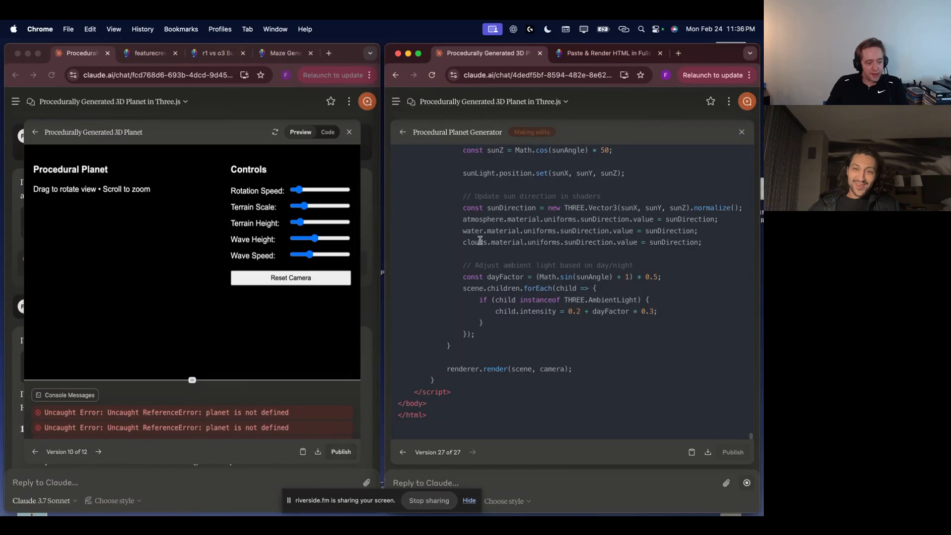
Scroll through the artifact's Code view while Claude's edits run to version 30 of 30.
scroll("up", 3)
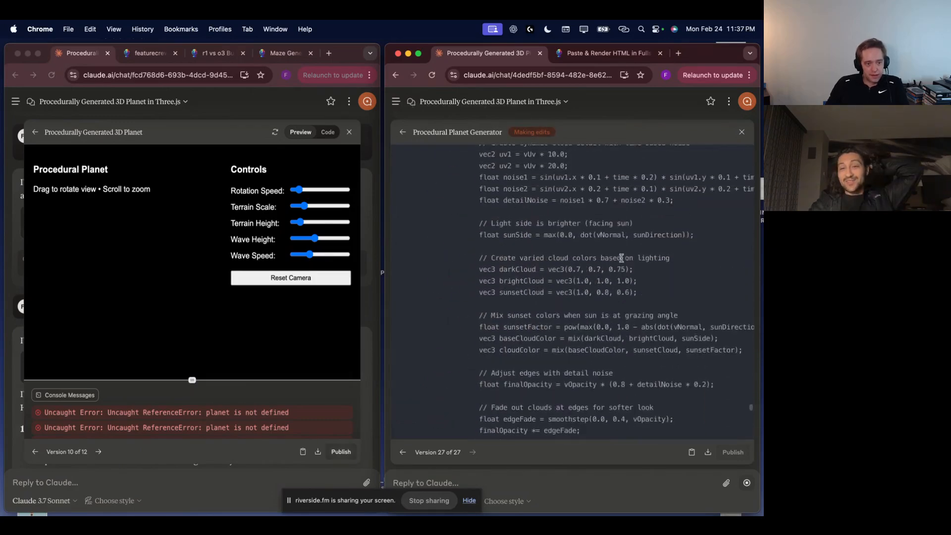
scroll("up", 3)
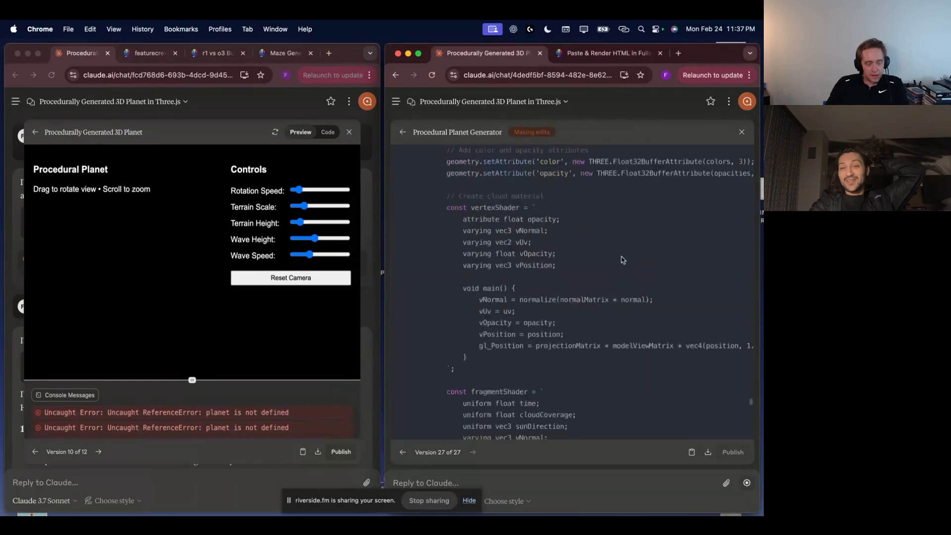
scroll("down", 3)
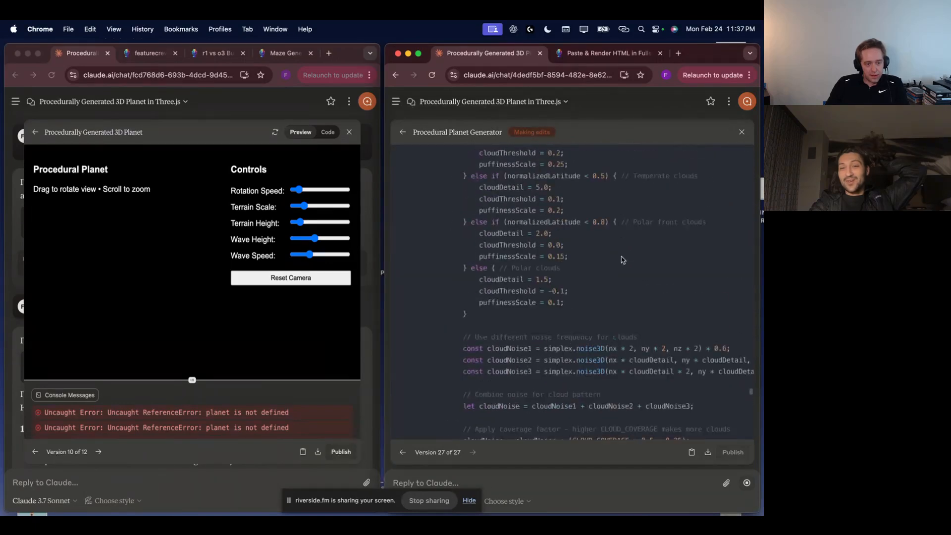
scroll("down", 3)
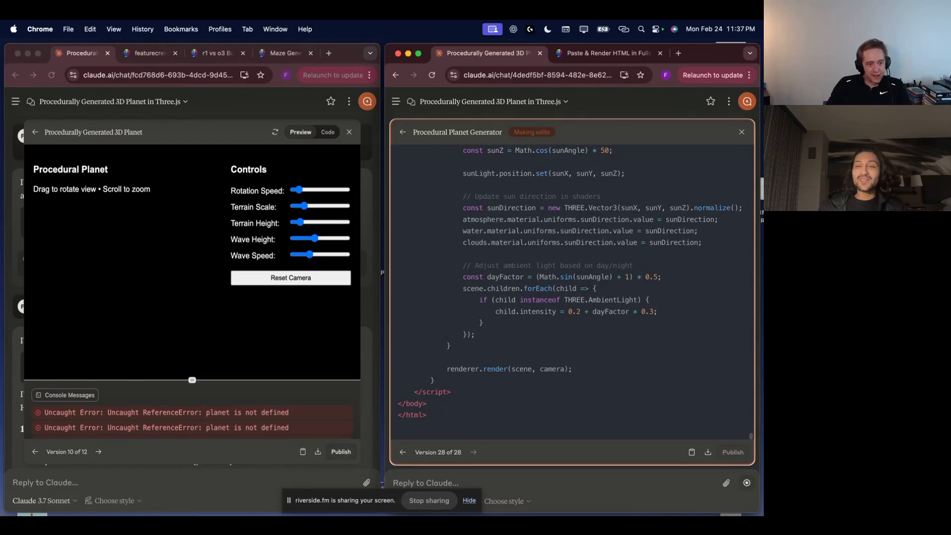
scroll("up", 3)
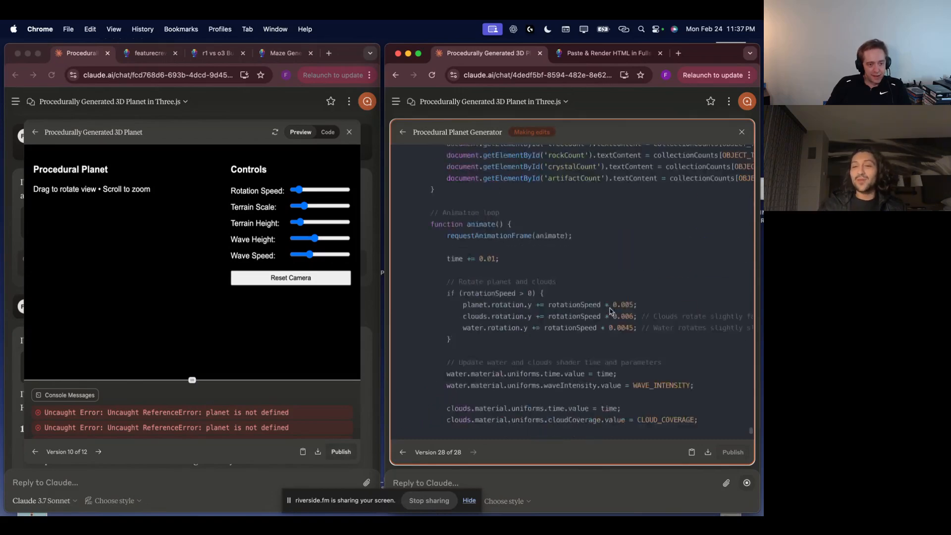
scroll("up", 3)
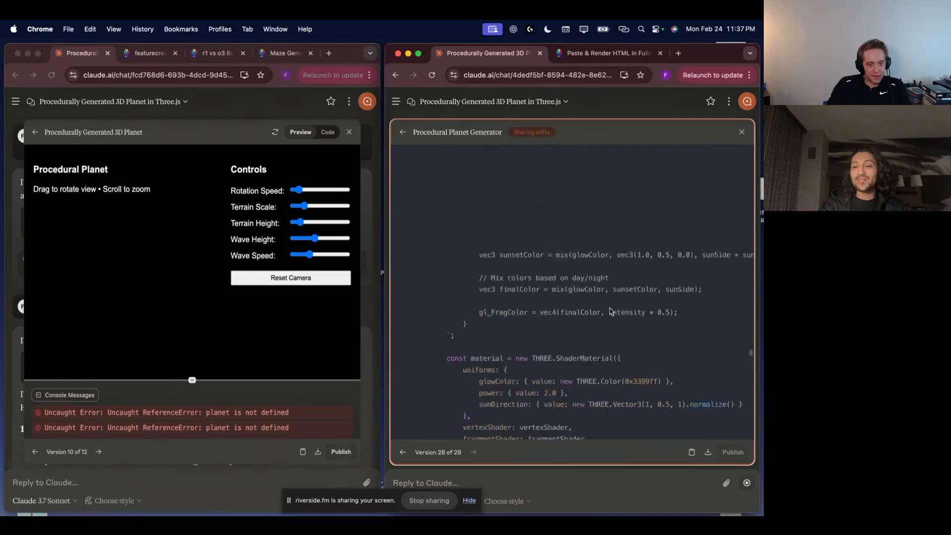
scroll("up", 3)
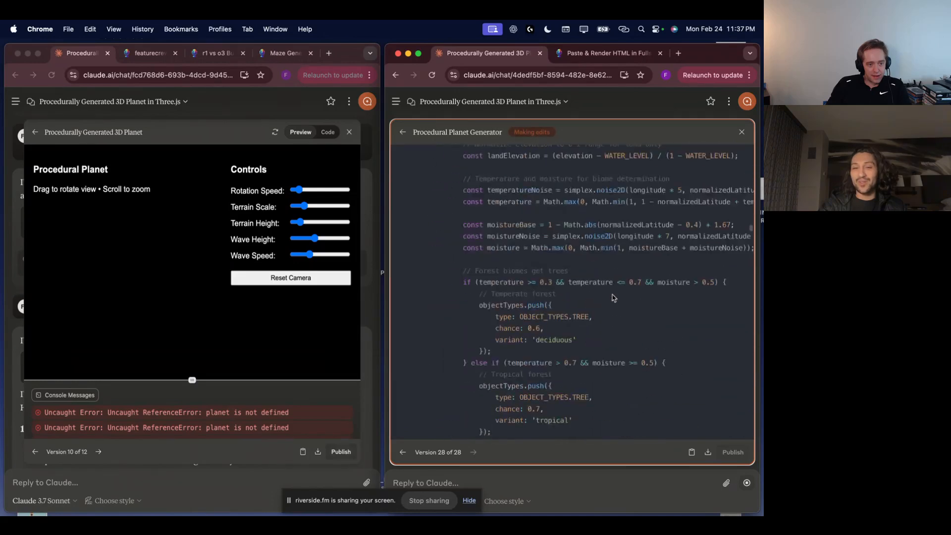
scroll("up", 3)
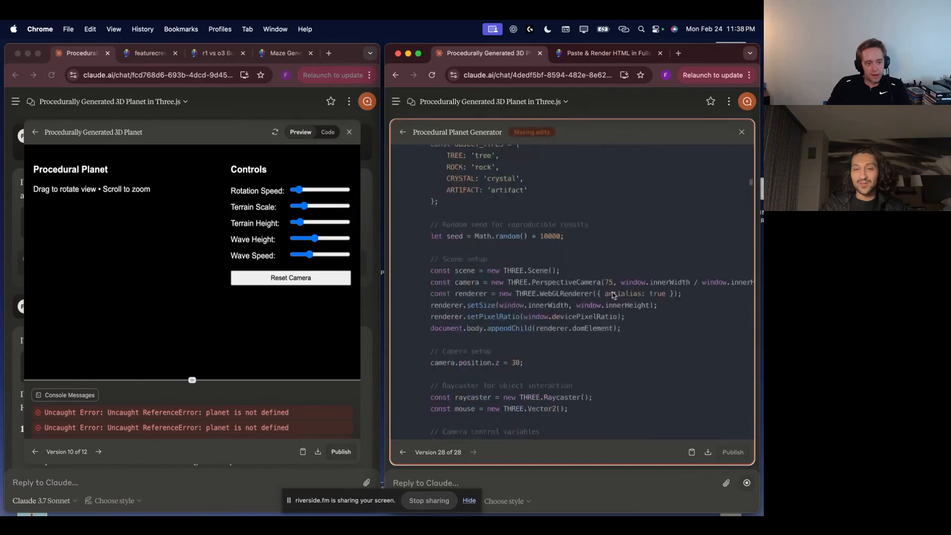
scroll("down", 3)
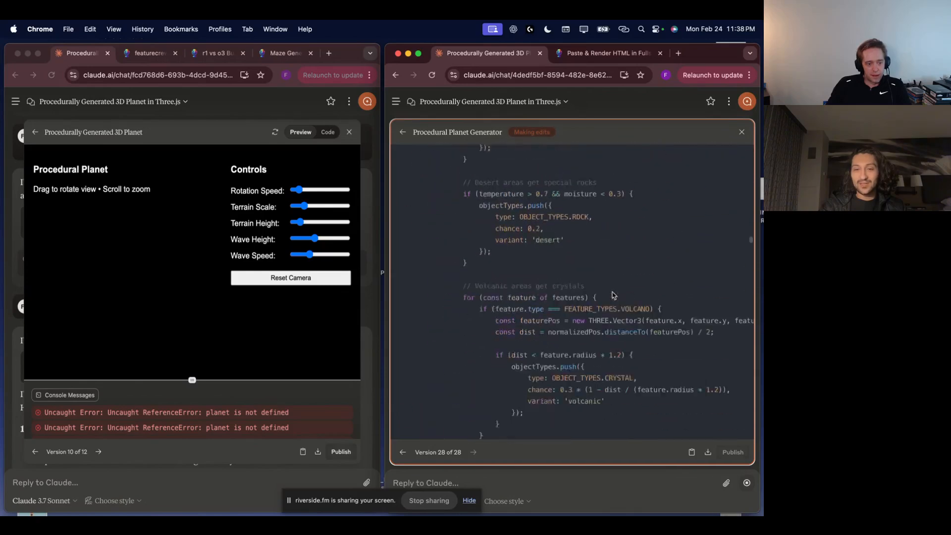
scroll("up", 3)
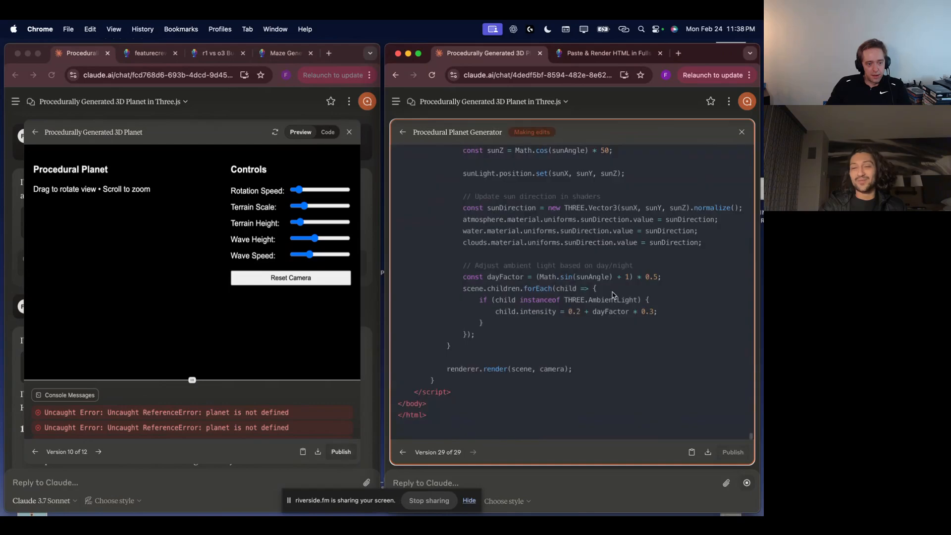
scroll("up", 3)
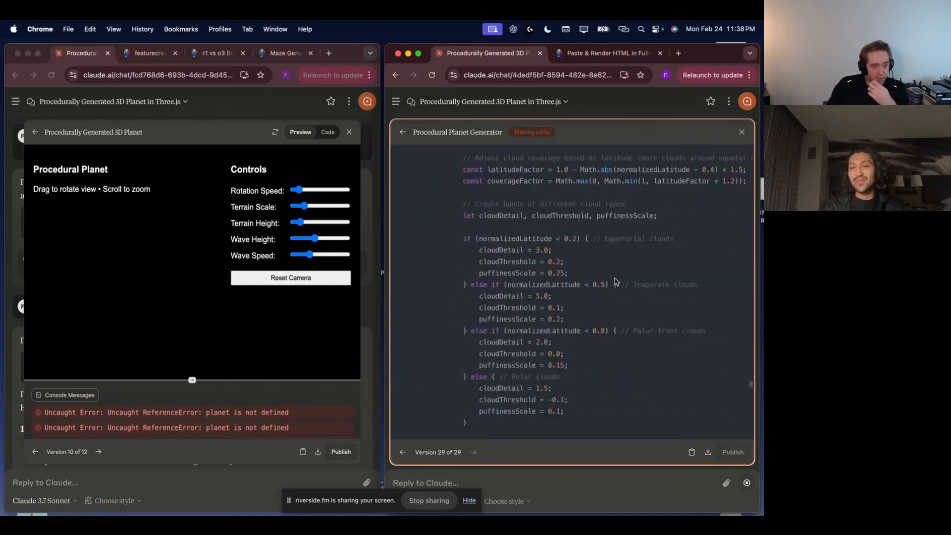
scroll("up", 3)
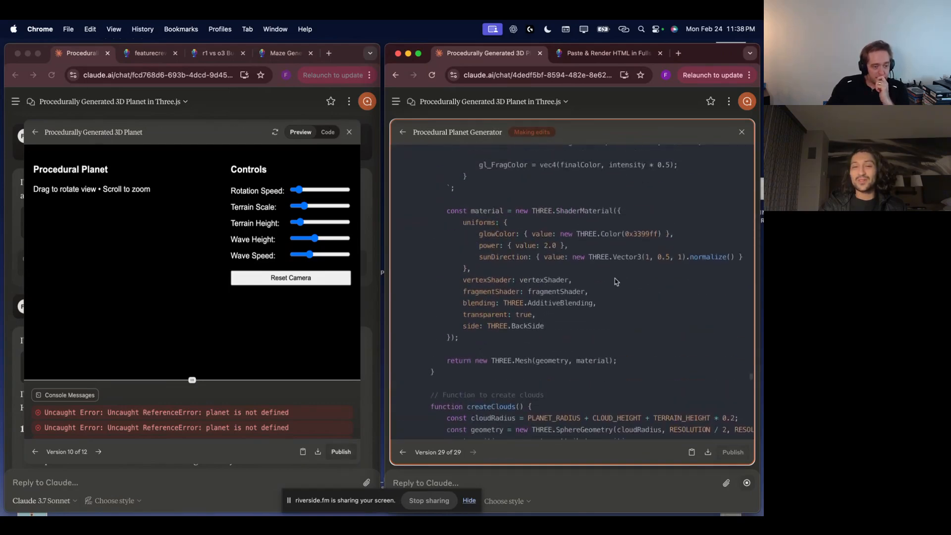
scroll("down", 3)
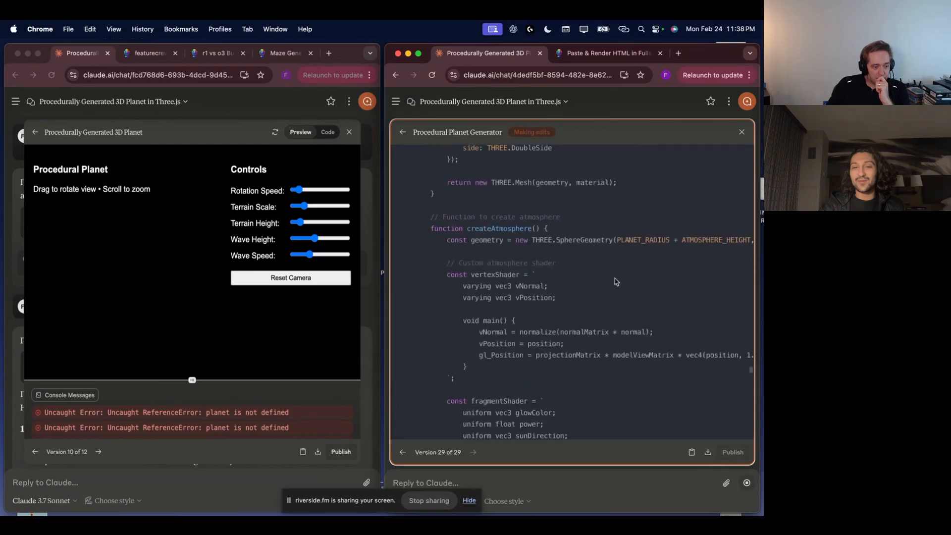
scroll("up", 3)
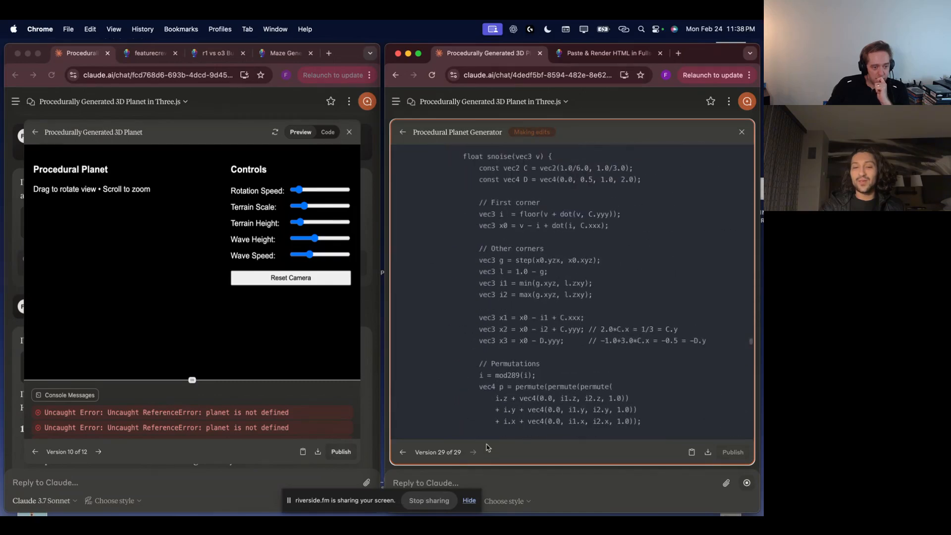
scroll("down", 3)
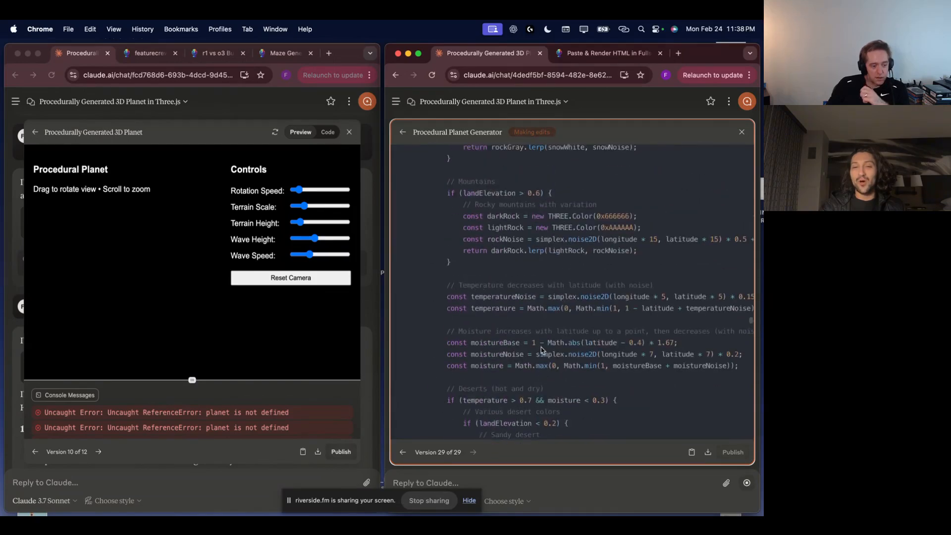
scroll("up", 3)
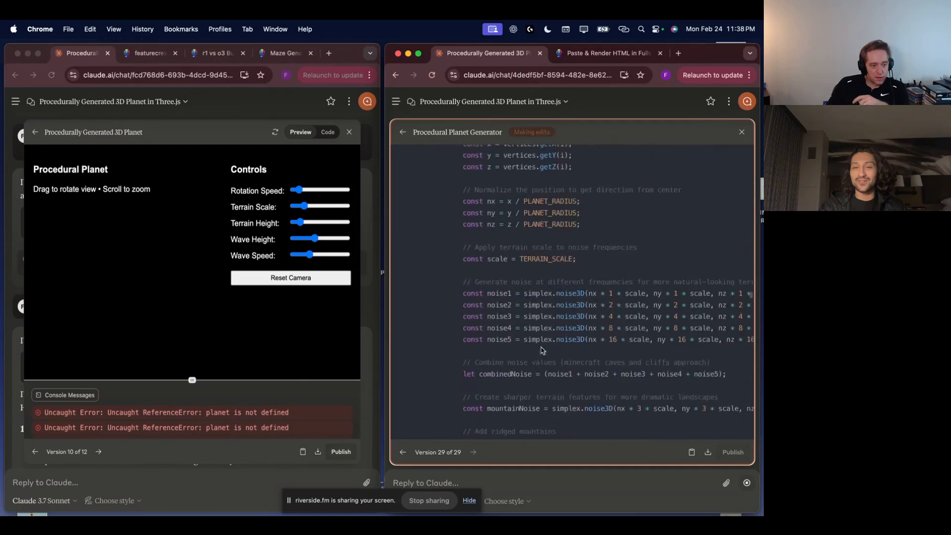
scroll("down", 3)
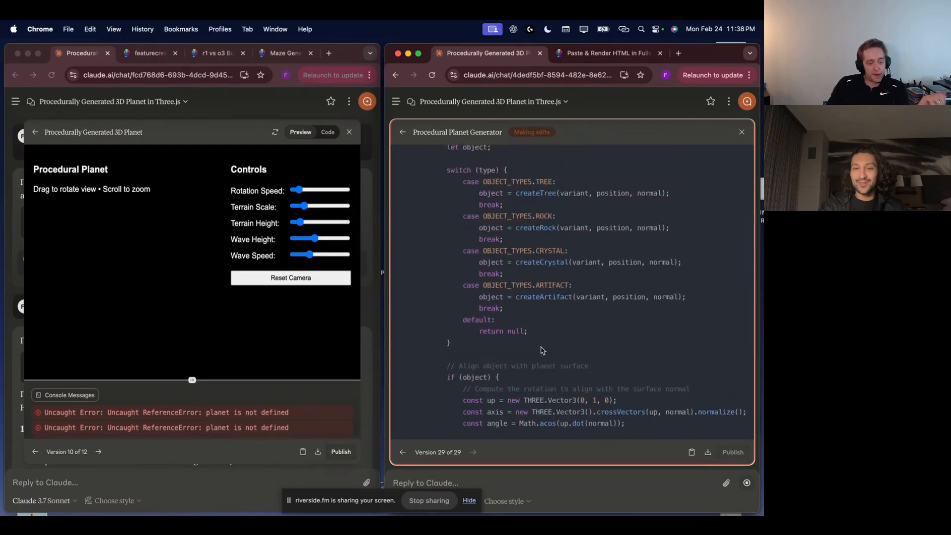
scroll("up", 3)
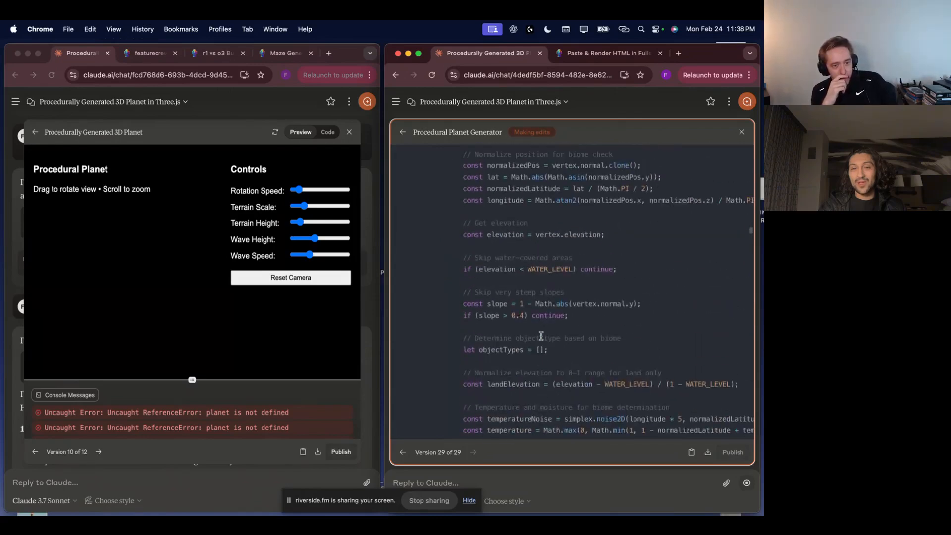
scroll("down", 3)
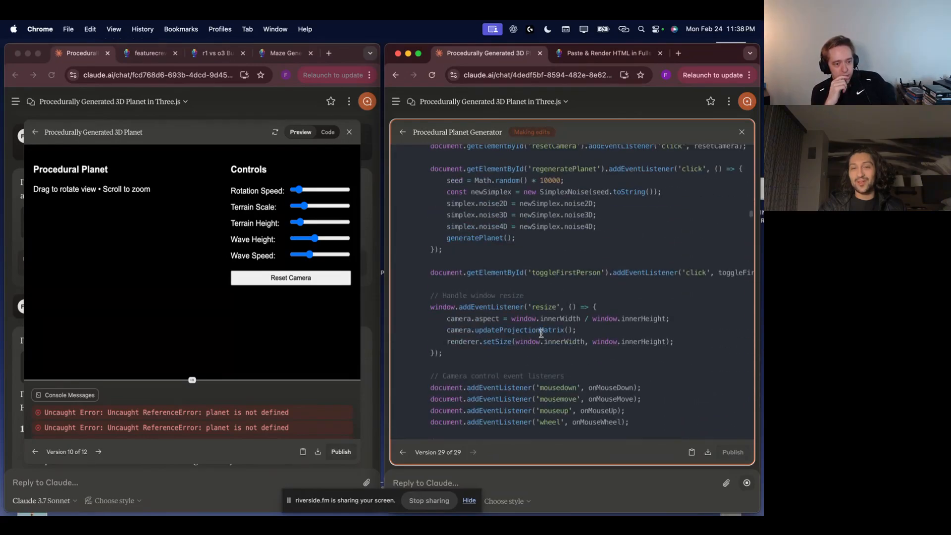
scroll("up", 3)
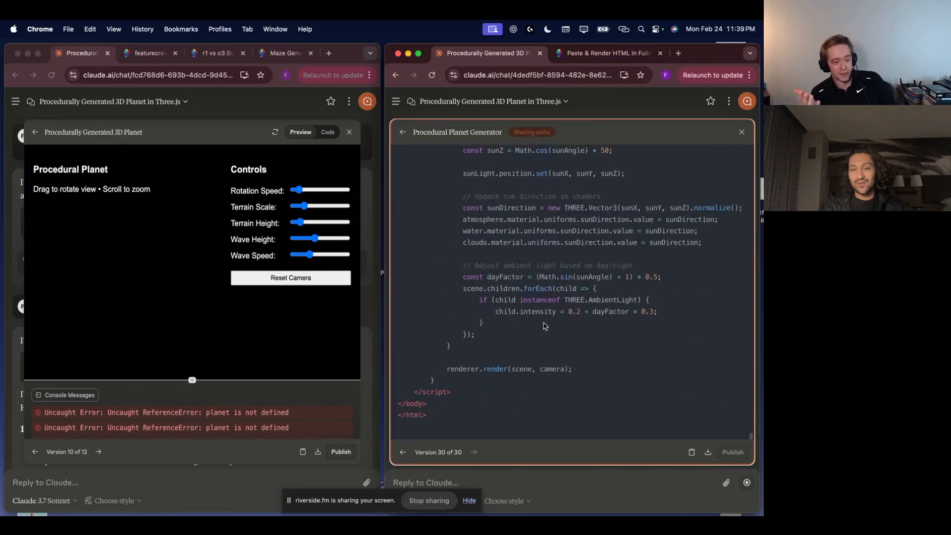
mouse_move(491, 394)
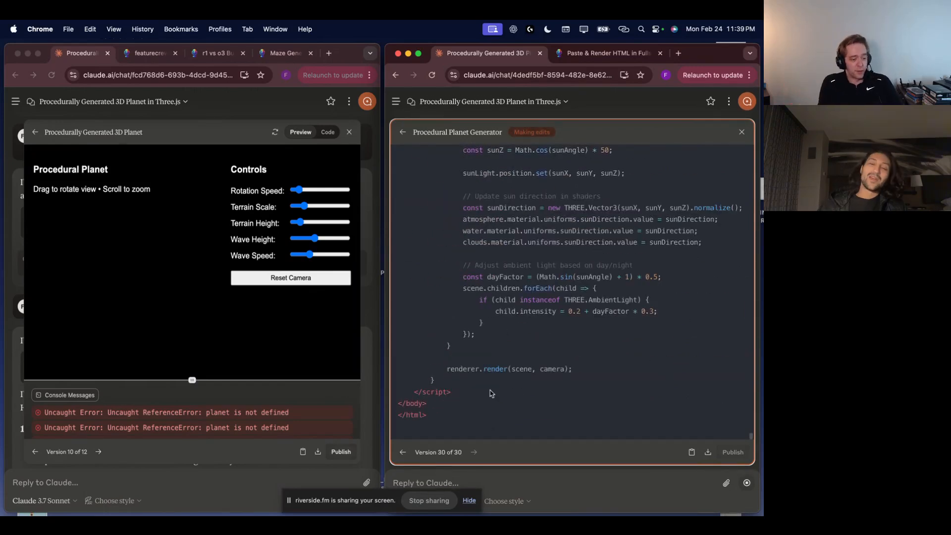
Preview the latest planet generator in Paste & Render HTML, see the createRock undefined error, and return to the Claude chat.
left_click(689, 132)
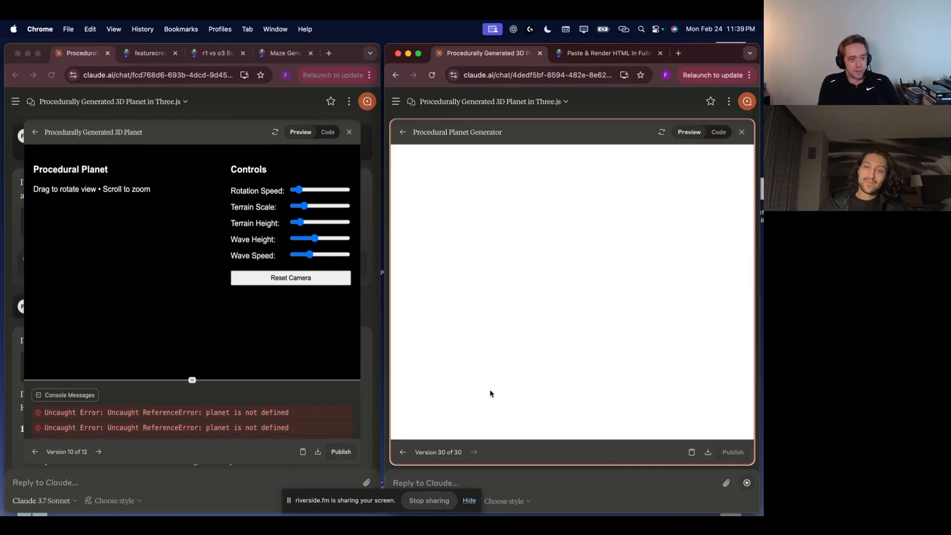
left_click(718, 131)
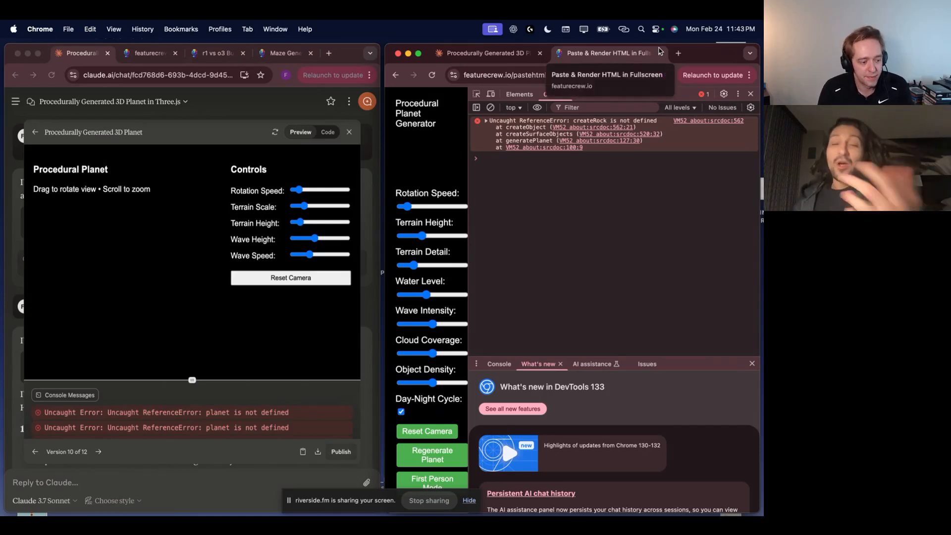
left_click(750, 93)
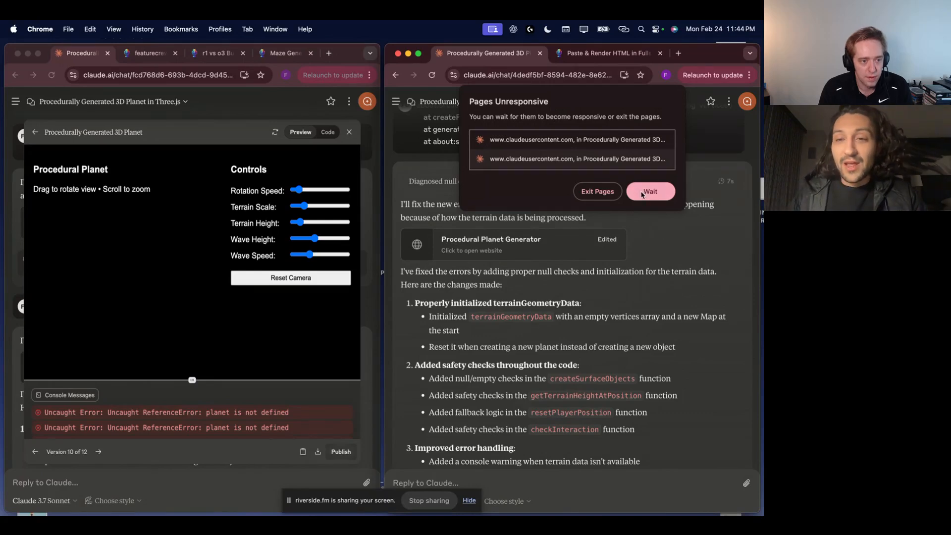
Dismiss the Pages Unresponsive warning with Wait and scroll the chat back to the first planet generator artifact.
left_click(650, 191)
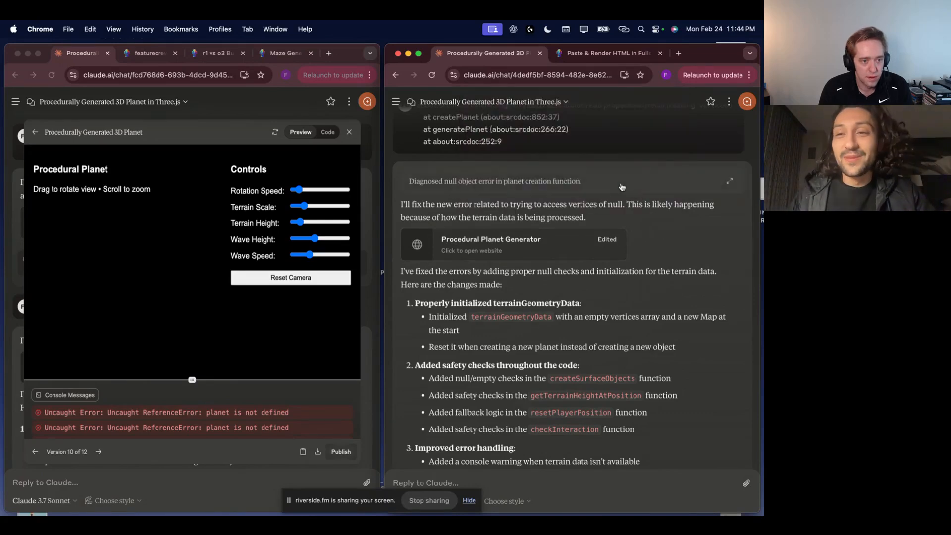
scroll("down", 3)
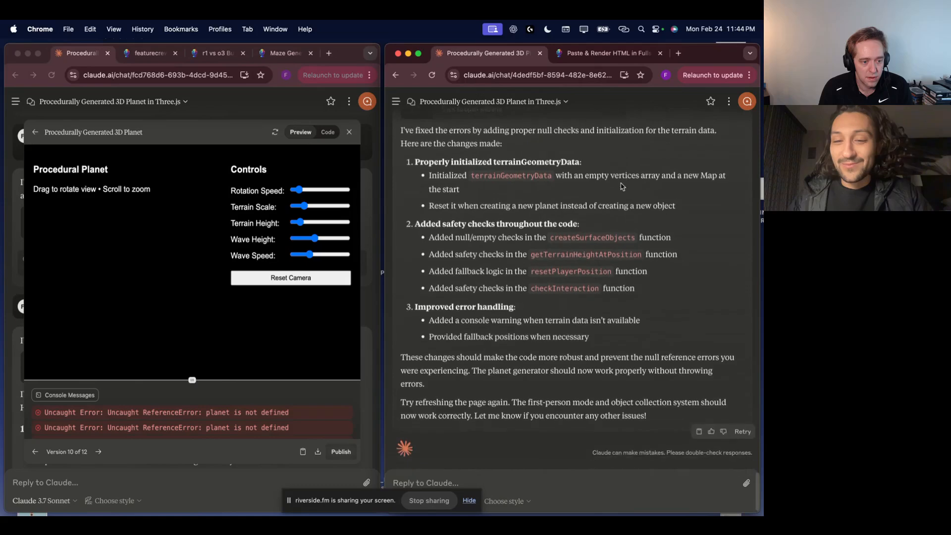
scroll("up", 3)
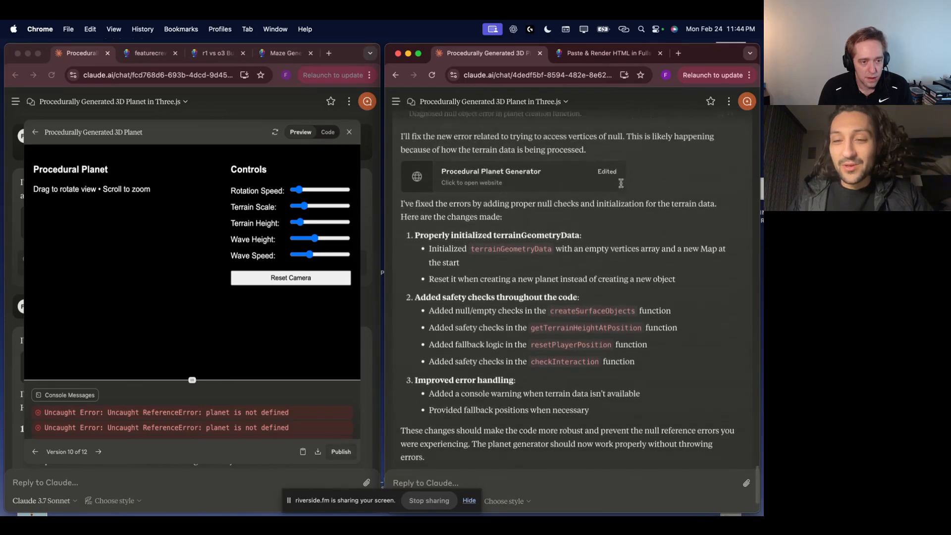
scroll("up", 3)
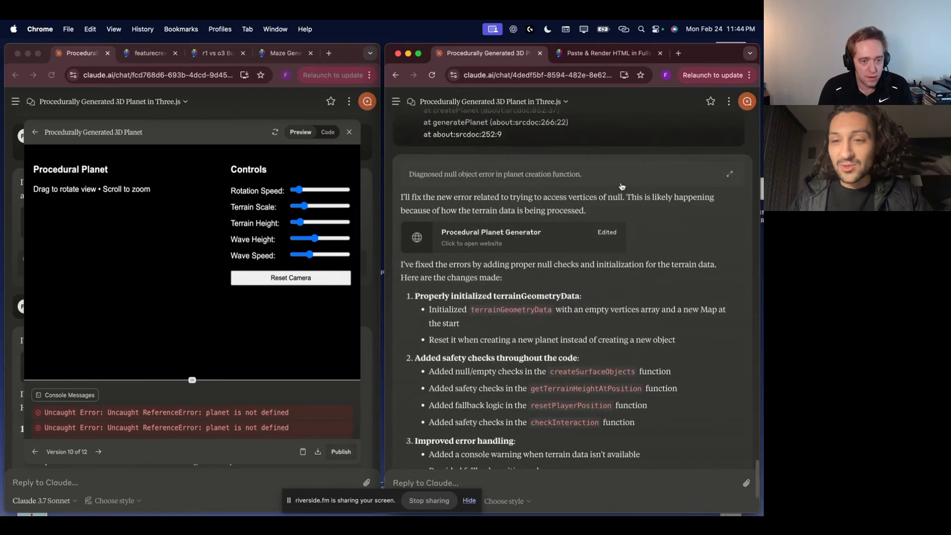
scroll("down", 3)
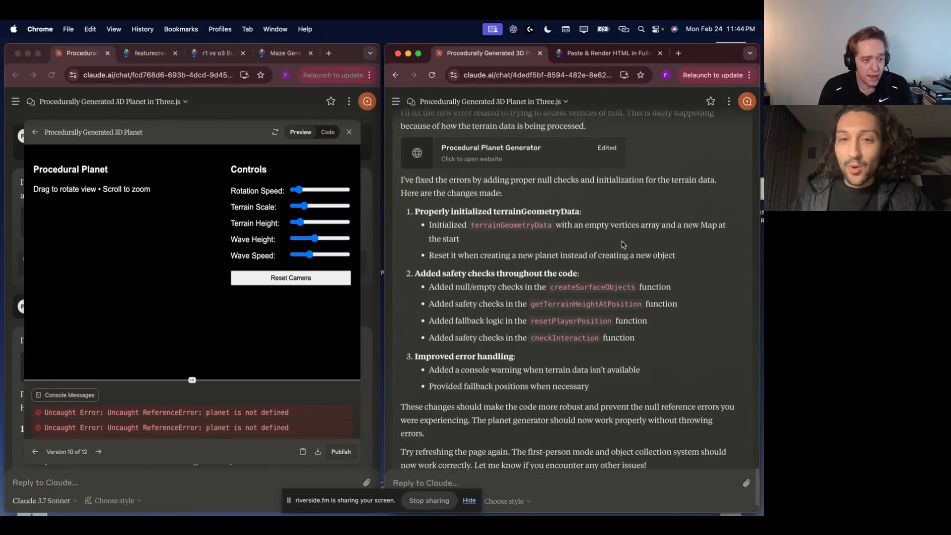
scroll("up", 3)
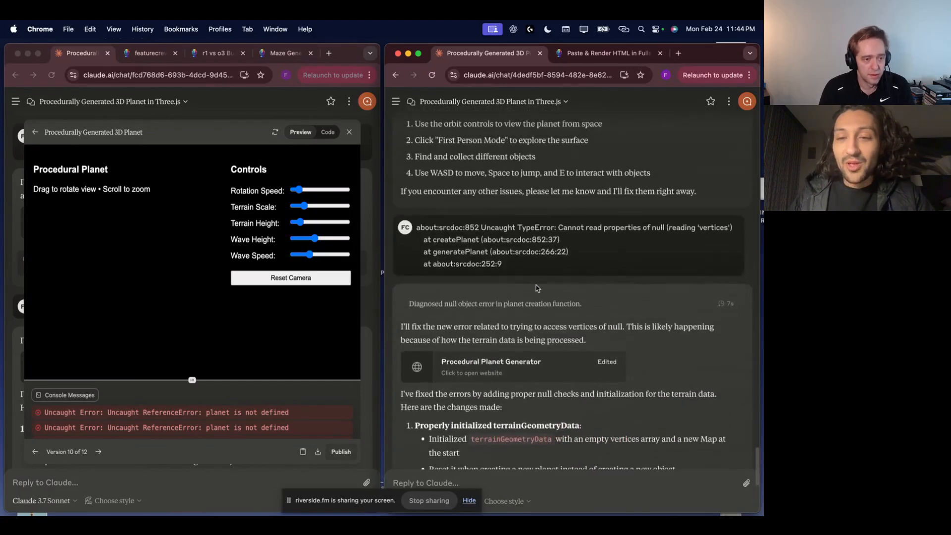
scroll("up", 3)
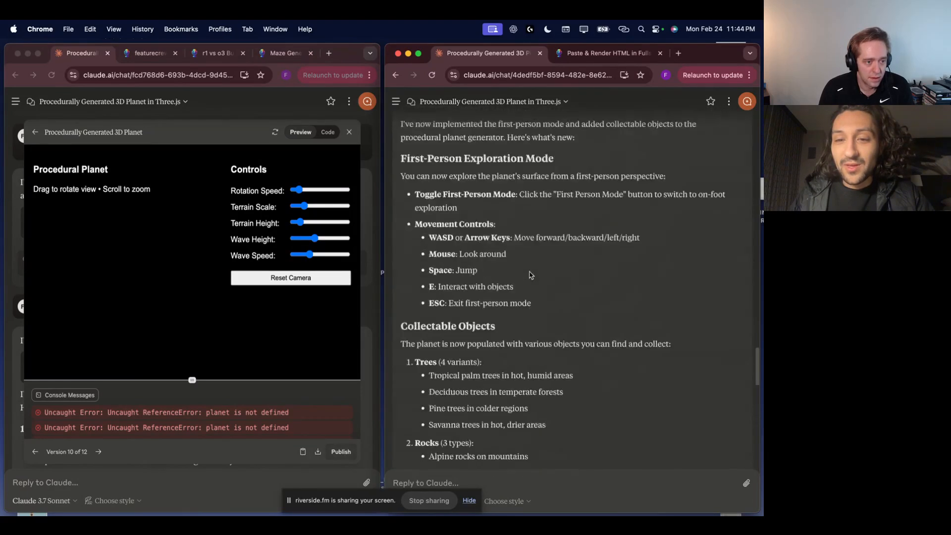
scroll("down", 3)
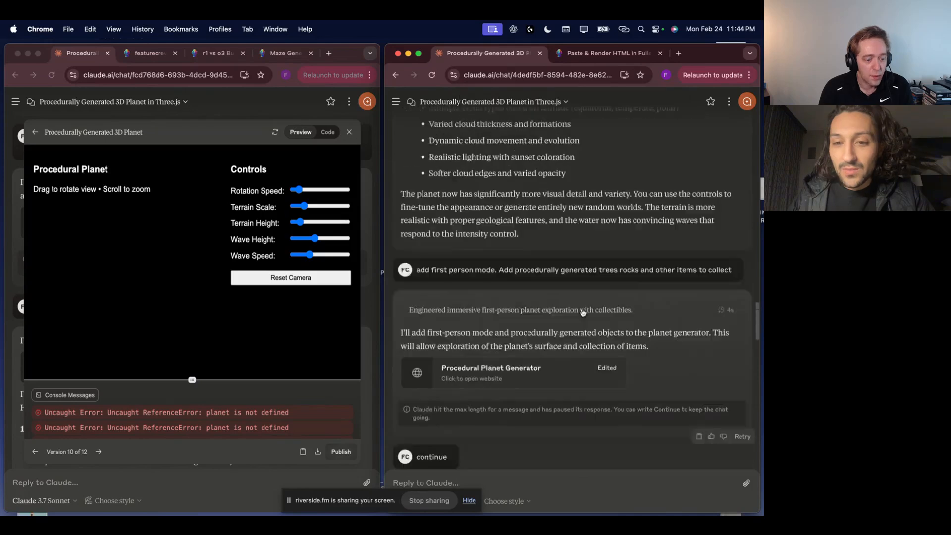
scroll("up", 3)
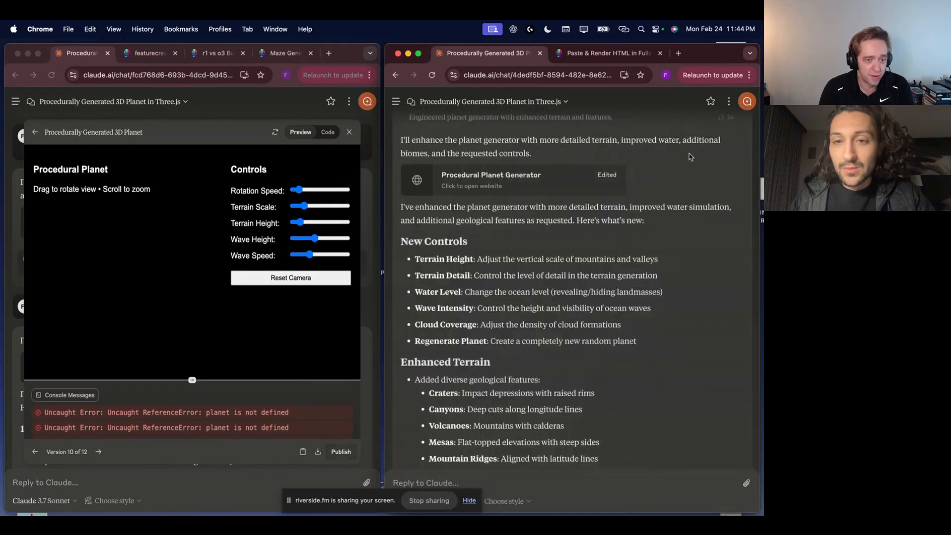
scroll("up", 3)
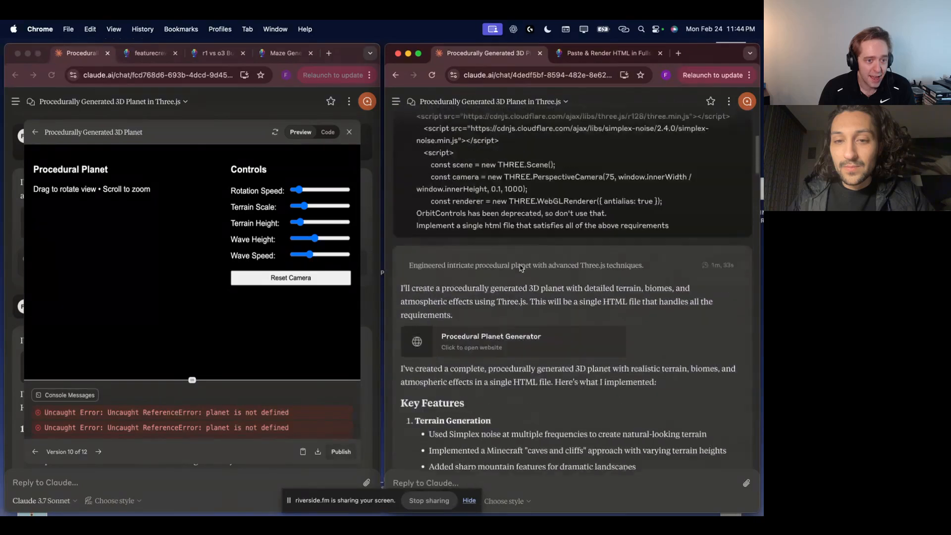
View the first version of the planet generator and close its preview panel.
left_click(511, 341)
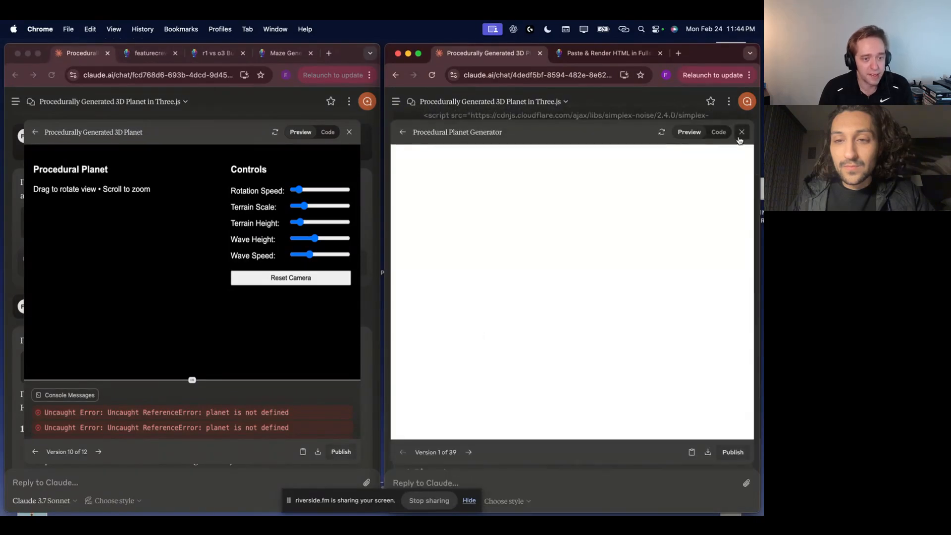
left_click(741, 131)
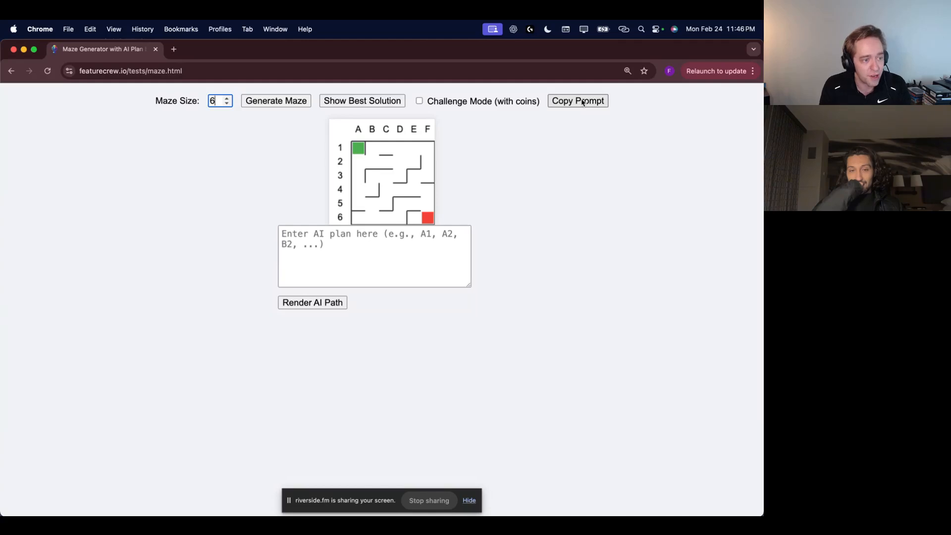
mouse_move(581, 23)
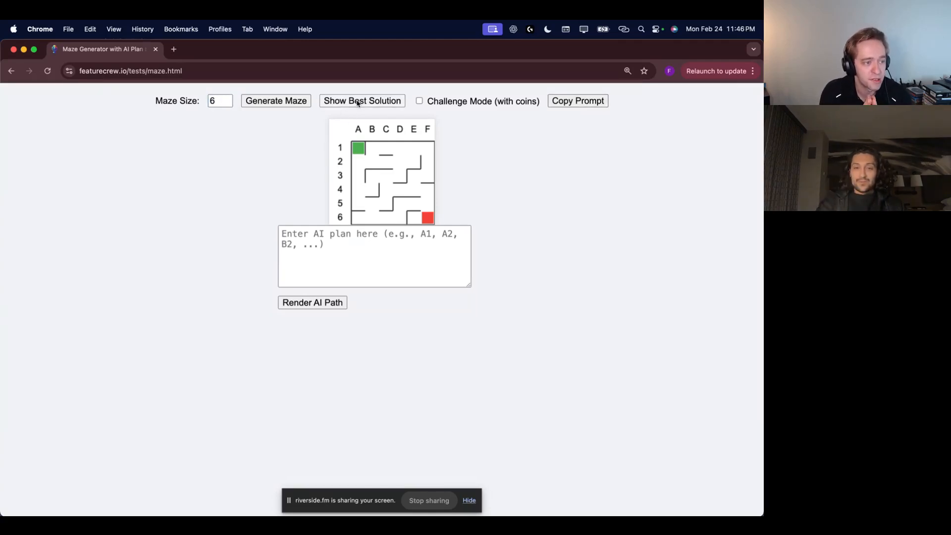
Use the Maze Generator's solution control on the 6×6 A1-to-F6 maze.
left_click(361, 101)
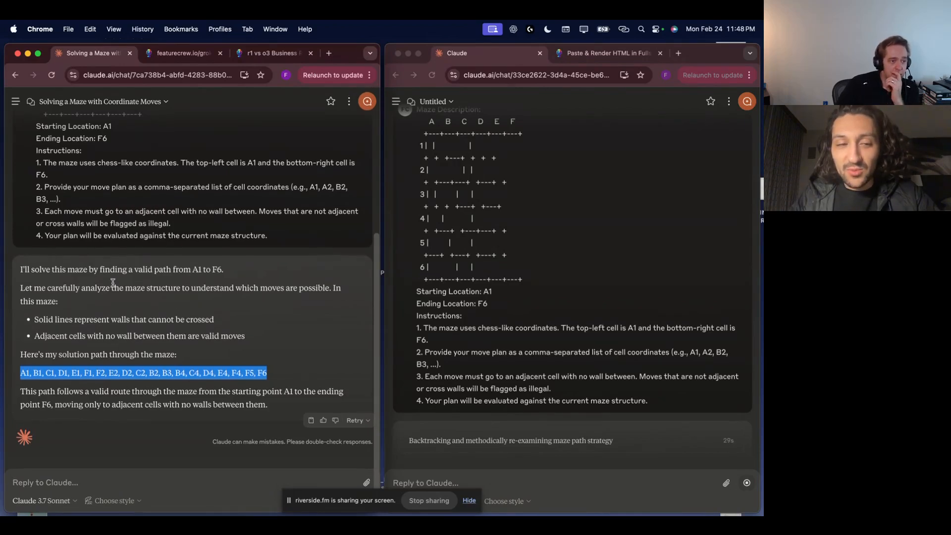
mouse_move(206, 364)
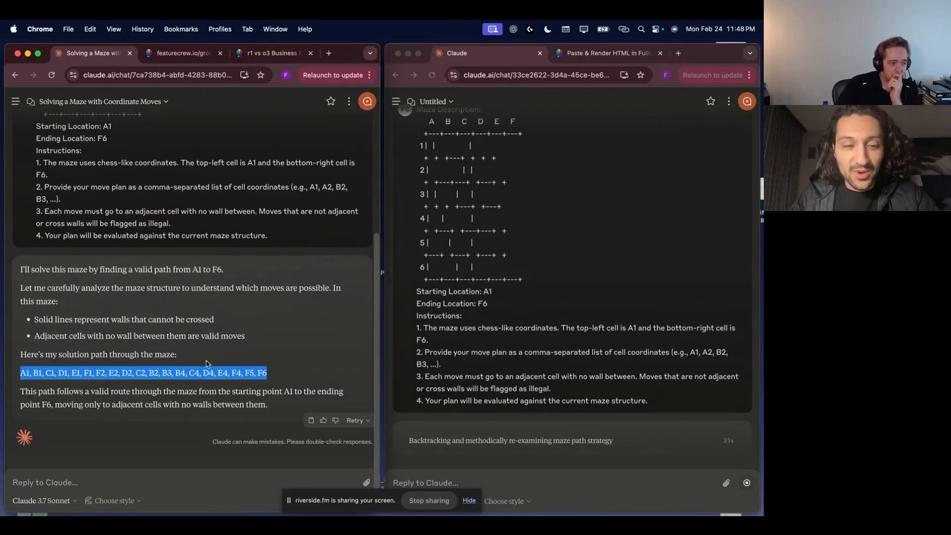
mouse_move(209, 131)
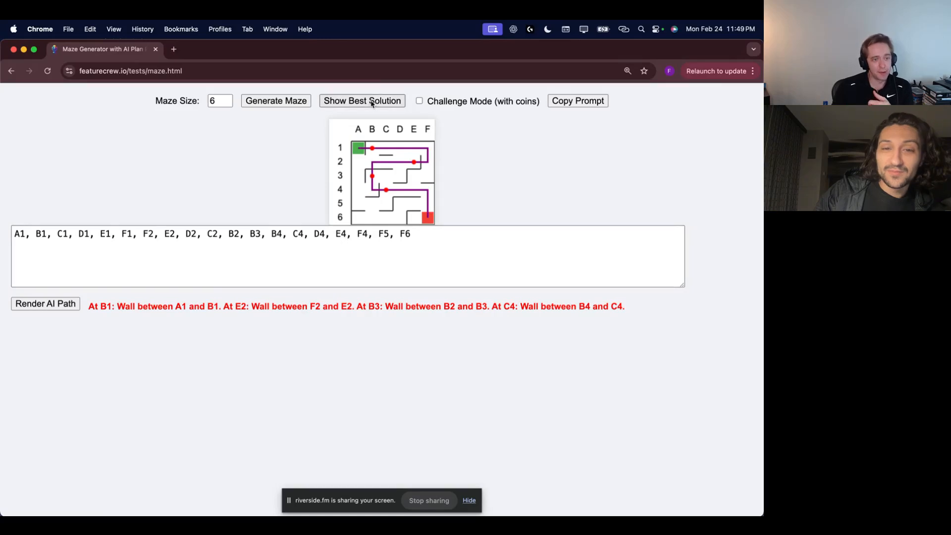
Reveal the maze's best solution route to compare with Claude's flagged path, then hide it again.
left_click(362, 101)
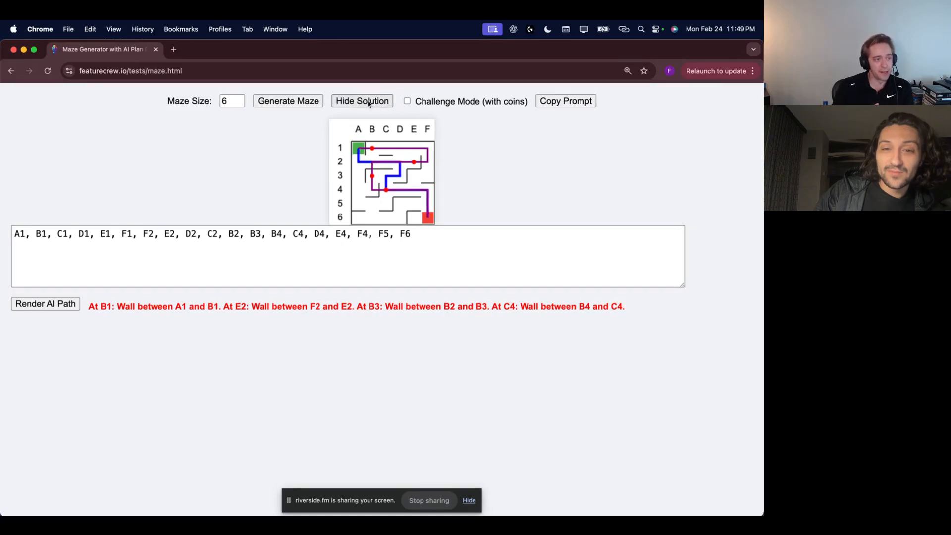
left_click(362, 101)
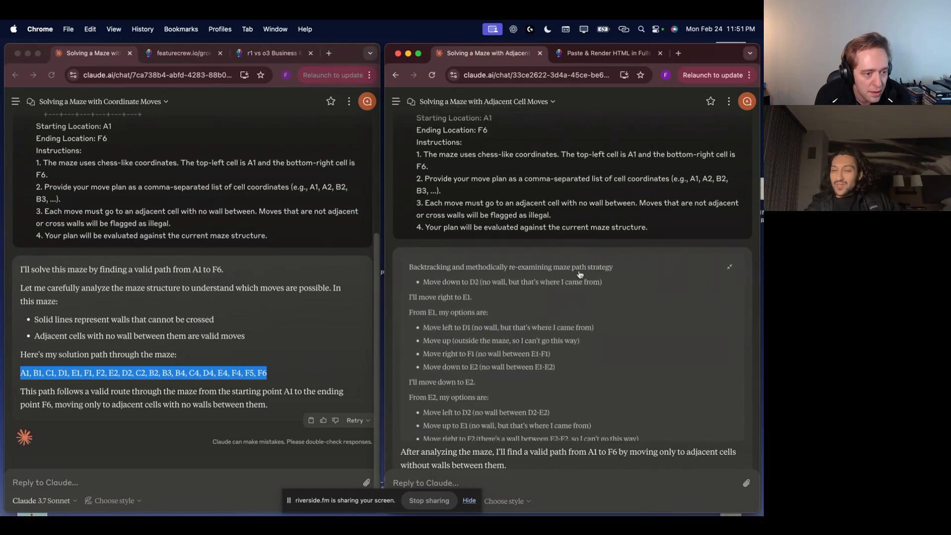
Select the second Claude chat's move plan running down column A and along row 6 to F6.
scroll("down", 3)
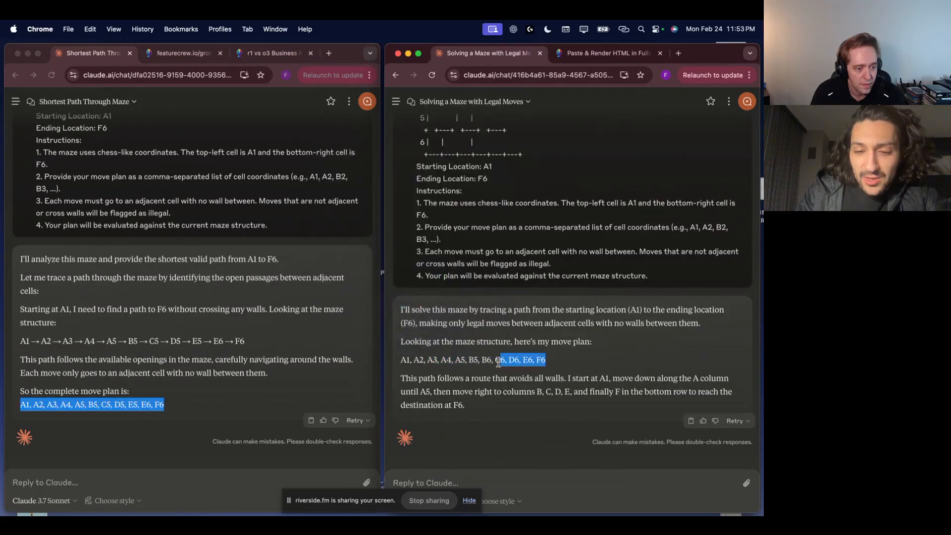
left_click(111, 259)
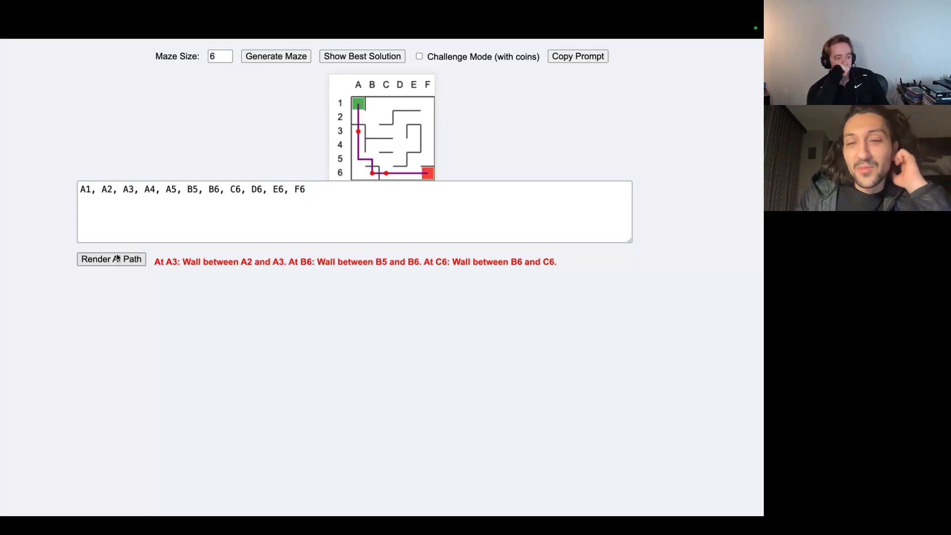
mouse_move(117, 253)
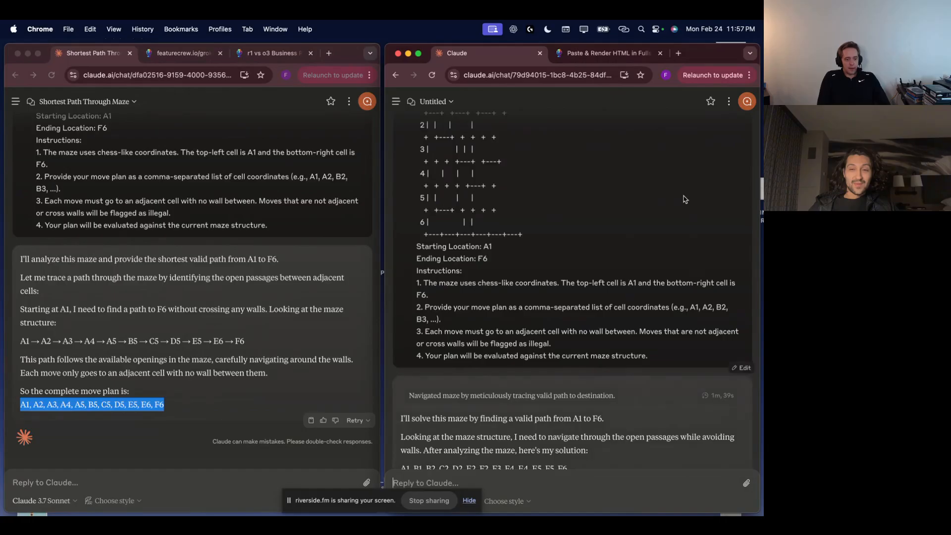
Scroll the Maze Generator to view the rendered Claude path flagged at D2, F4 and E5.
scroll("down", 3)
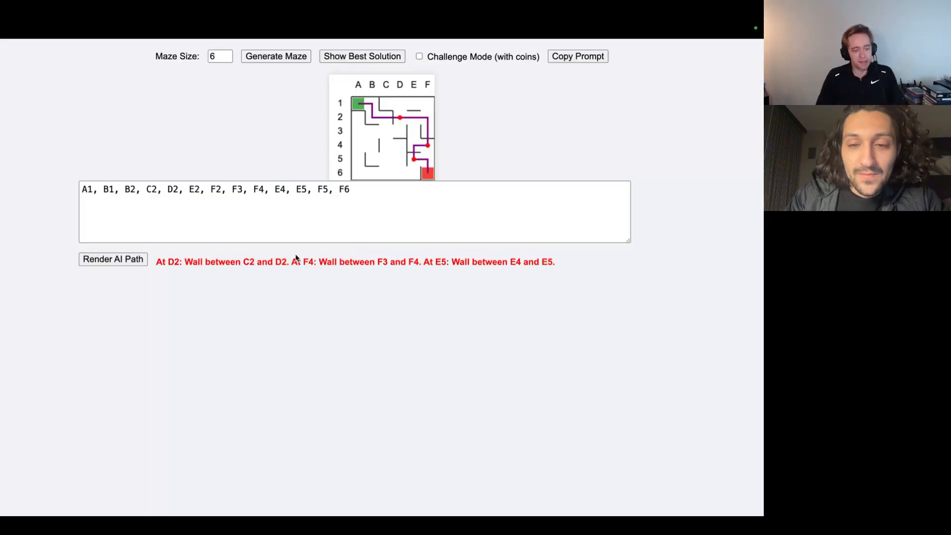
mouse_move(309, 280)
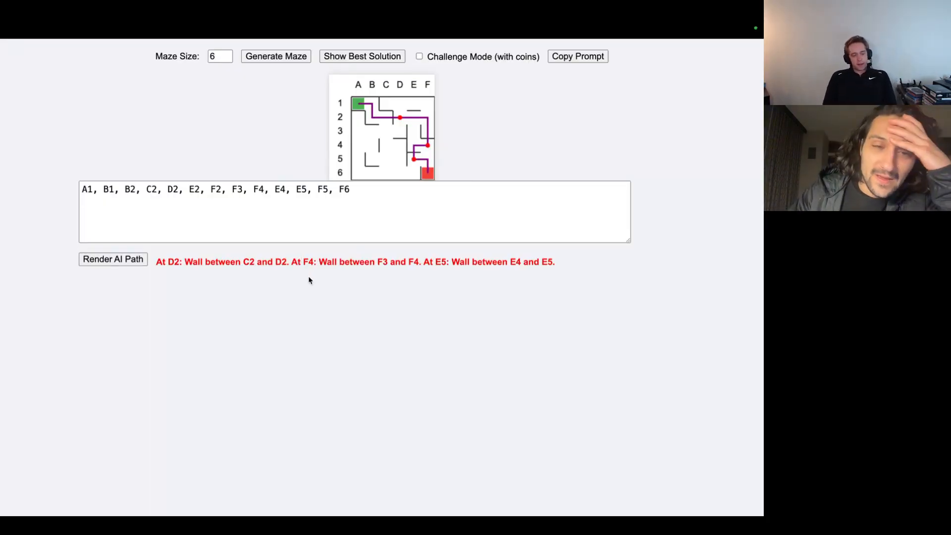